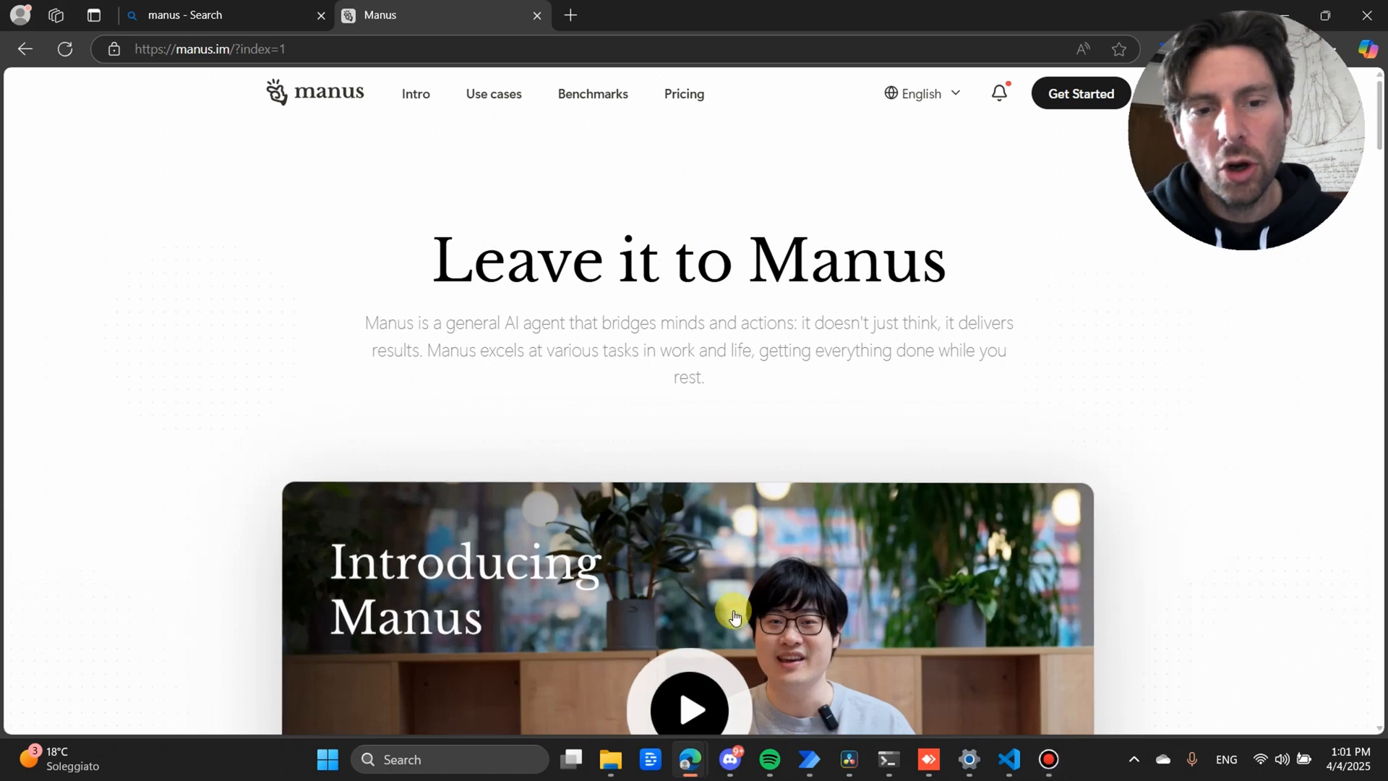
- Scroll the manus.im homepage and go to the Try Manus activation page
scroll(down, 3)
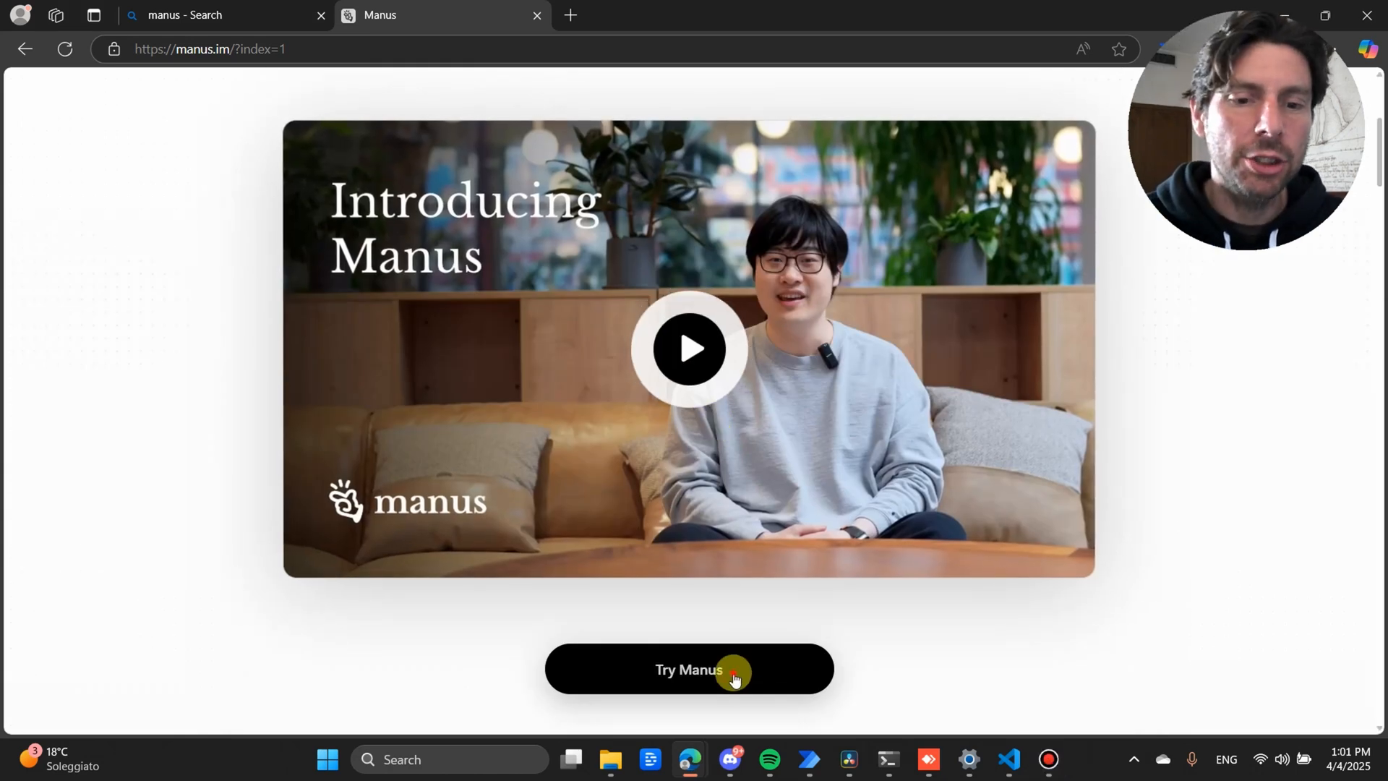
click(689, 670)
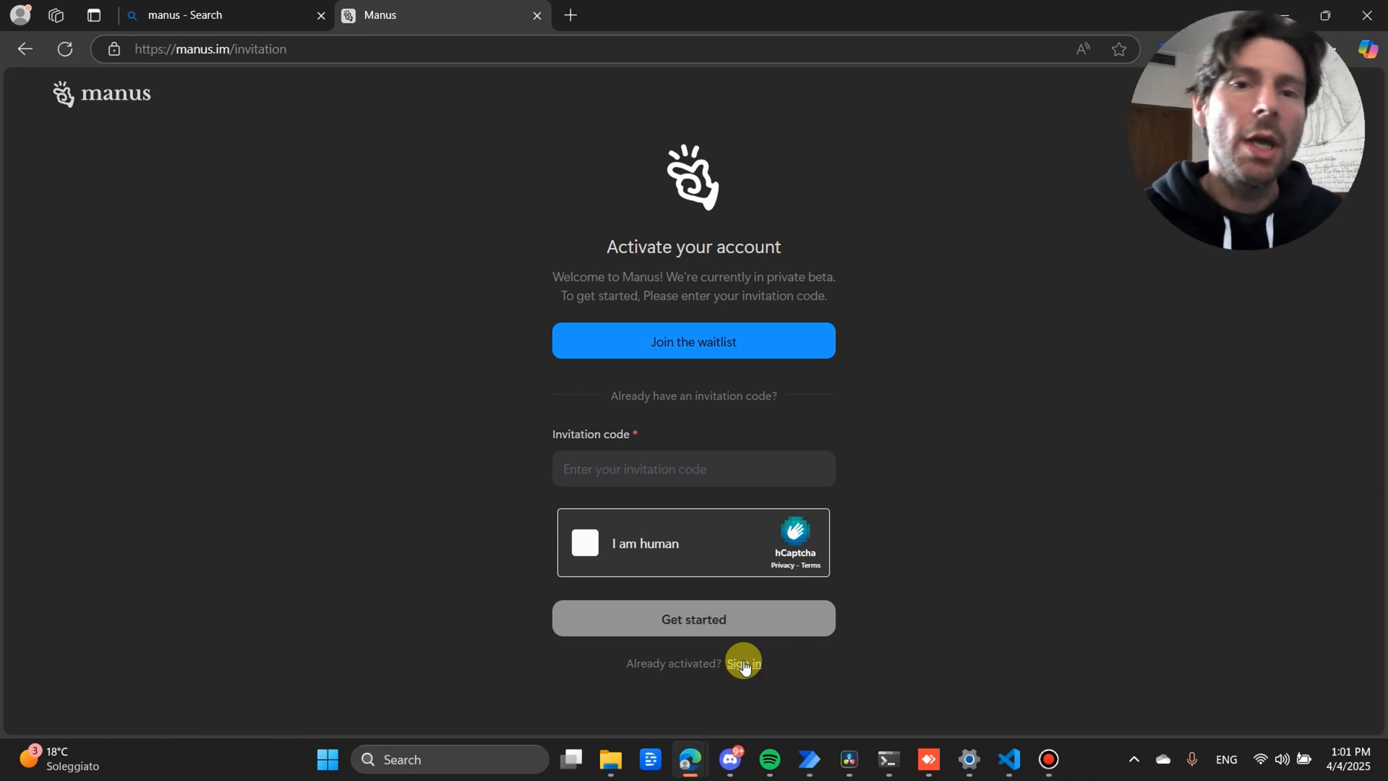
- Sign in to Manus with the existing account's email and password
click(741, 663)
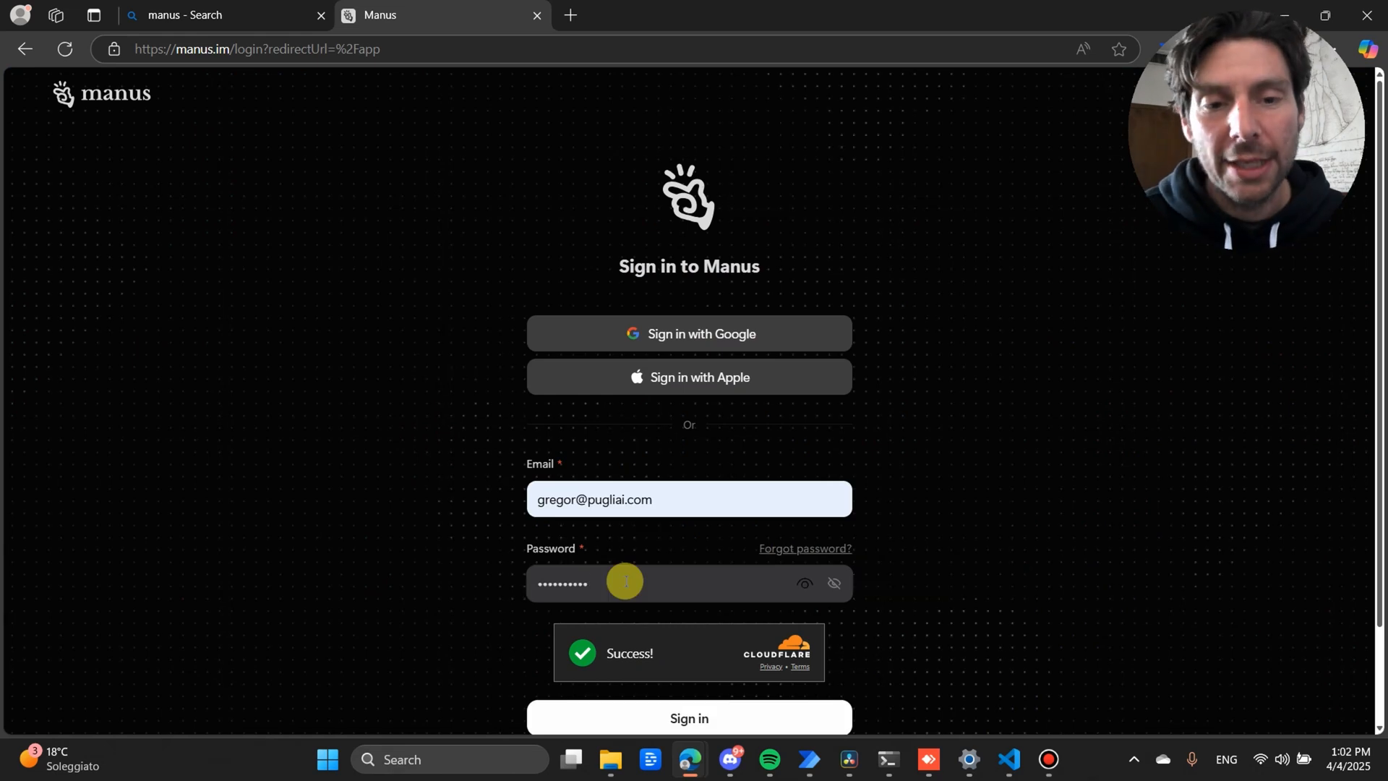
click(689, 718)
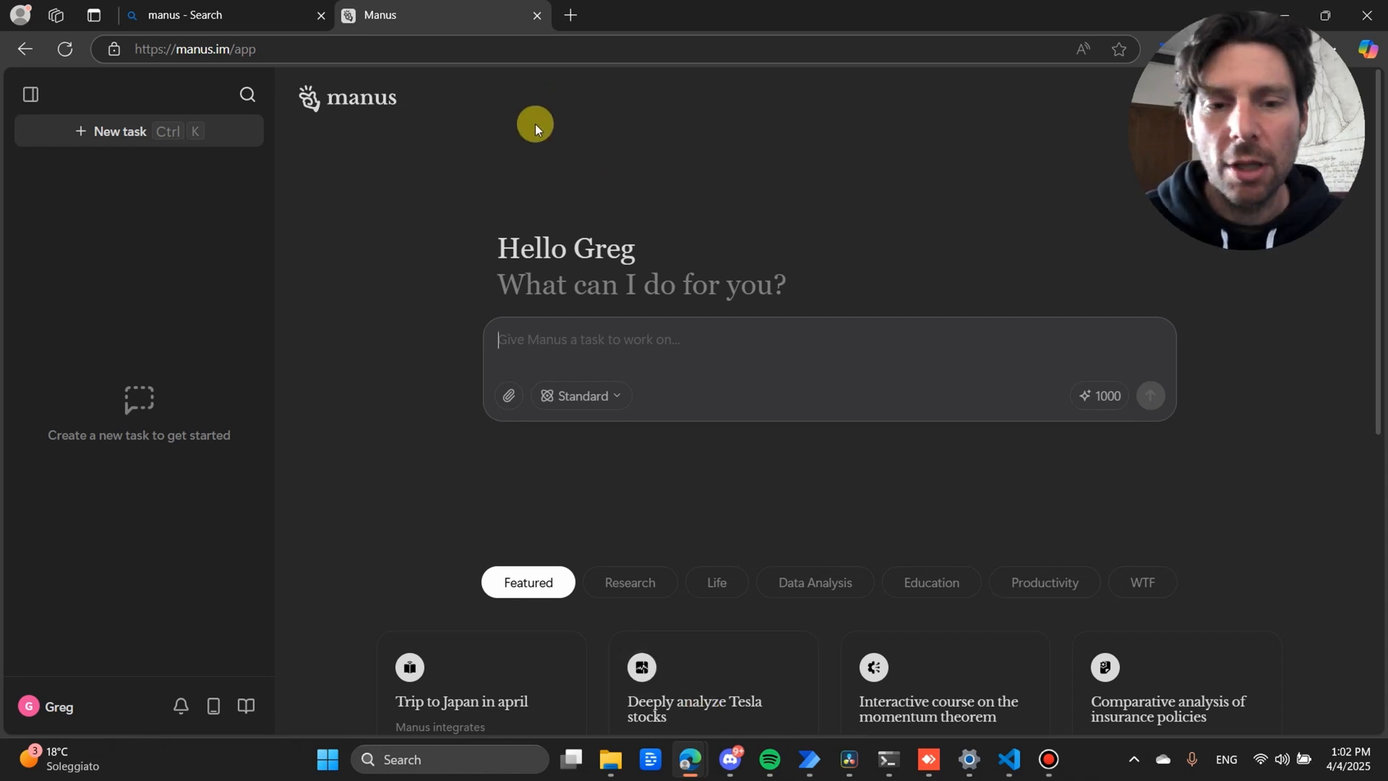
mouse_move(765, 240)
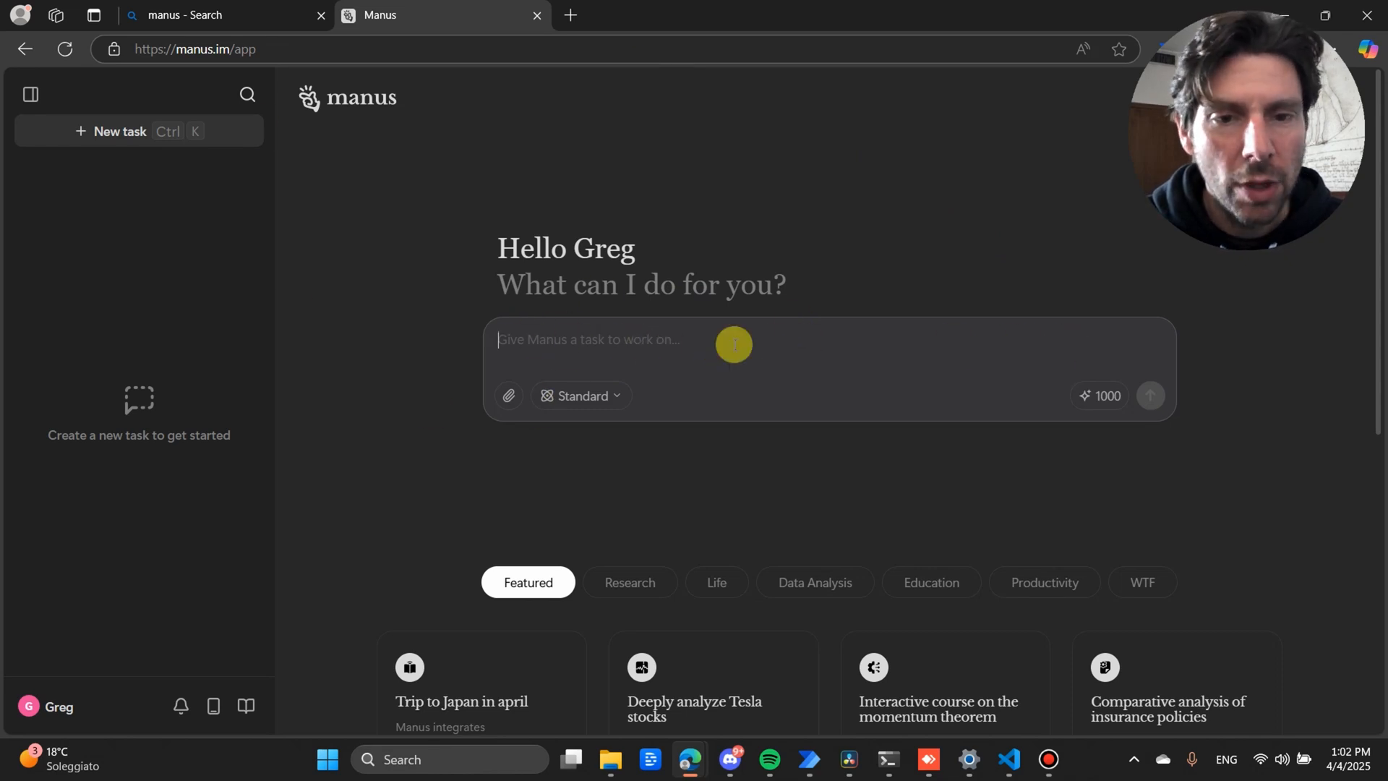
- Browse the example task categories, ending on the Life examples and scrolling through them
click(1101, 396)
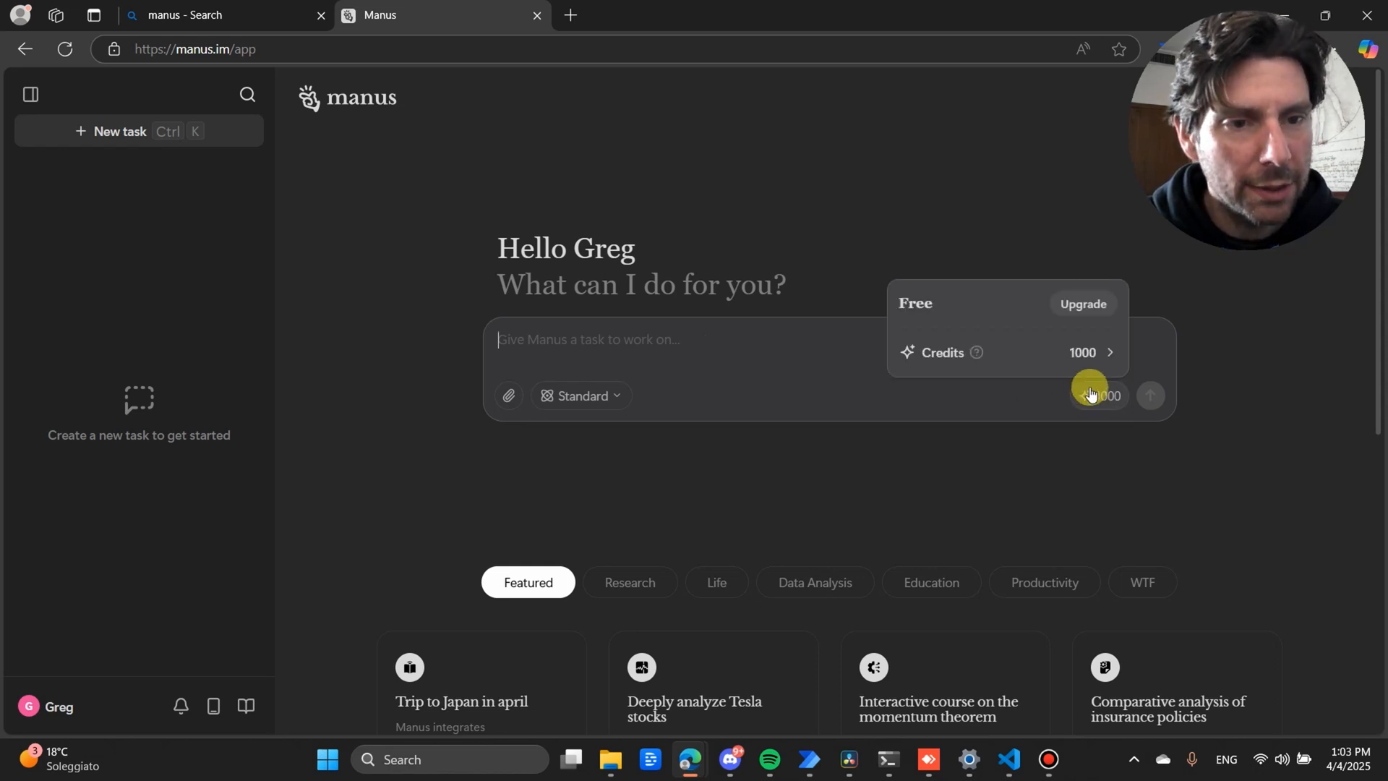
mouse_move(888, 368)
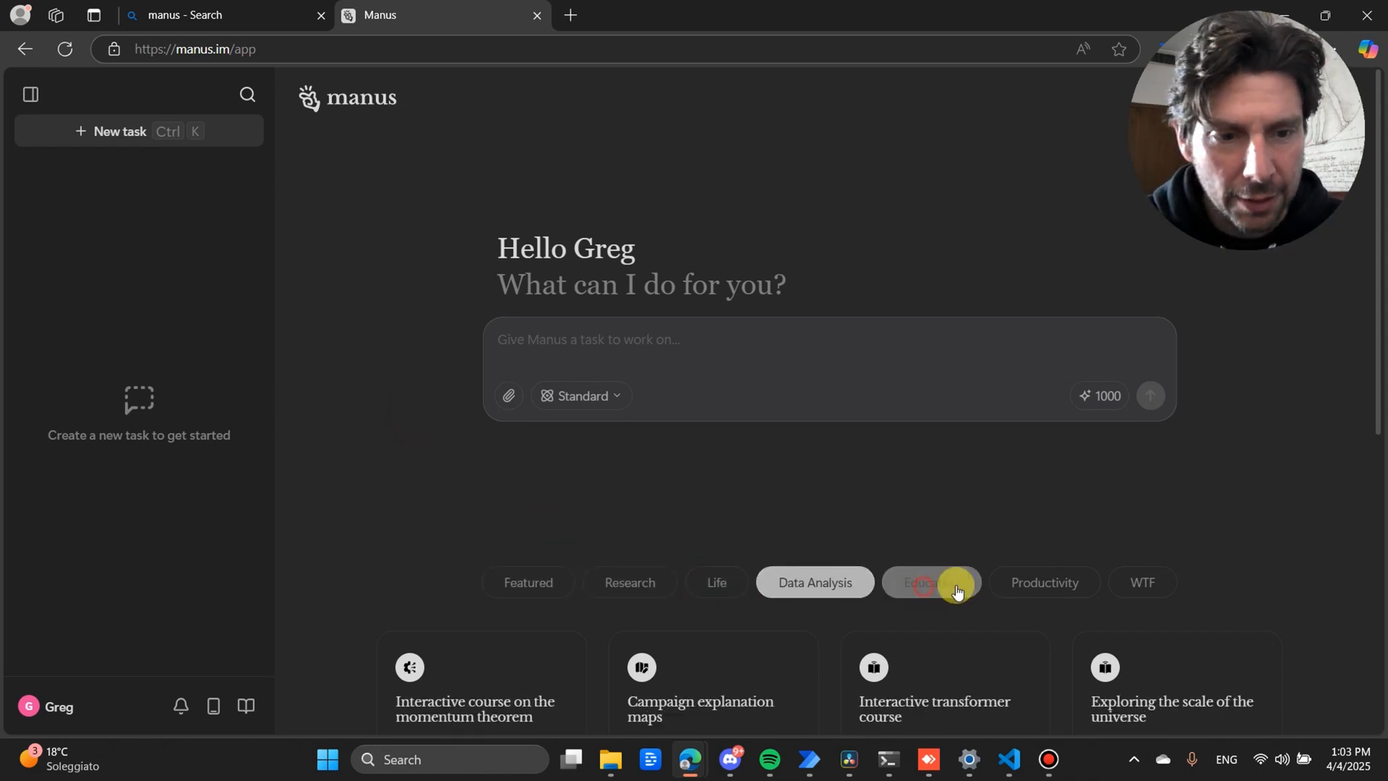
click(1142, 582)
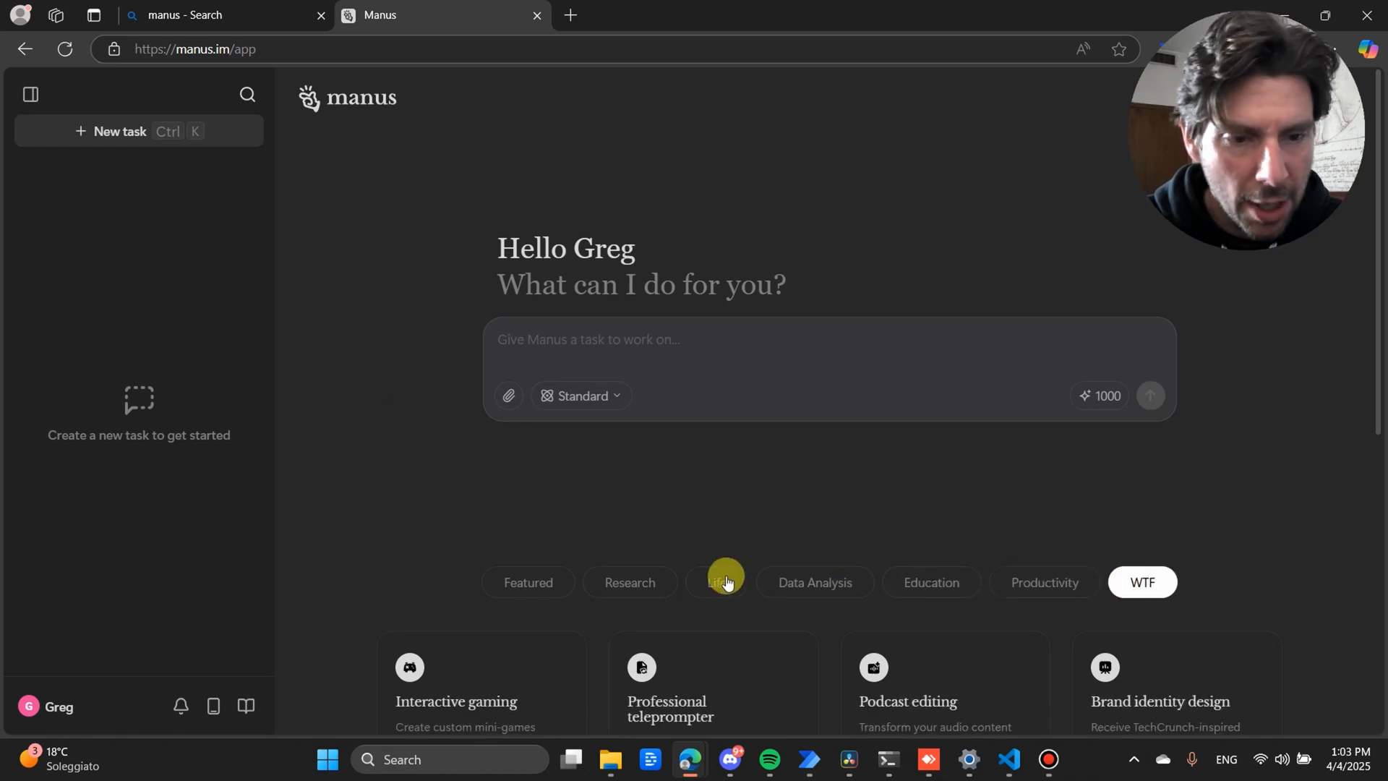
click(717, 581)
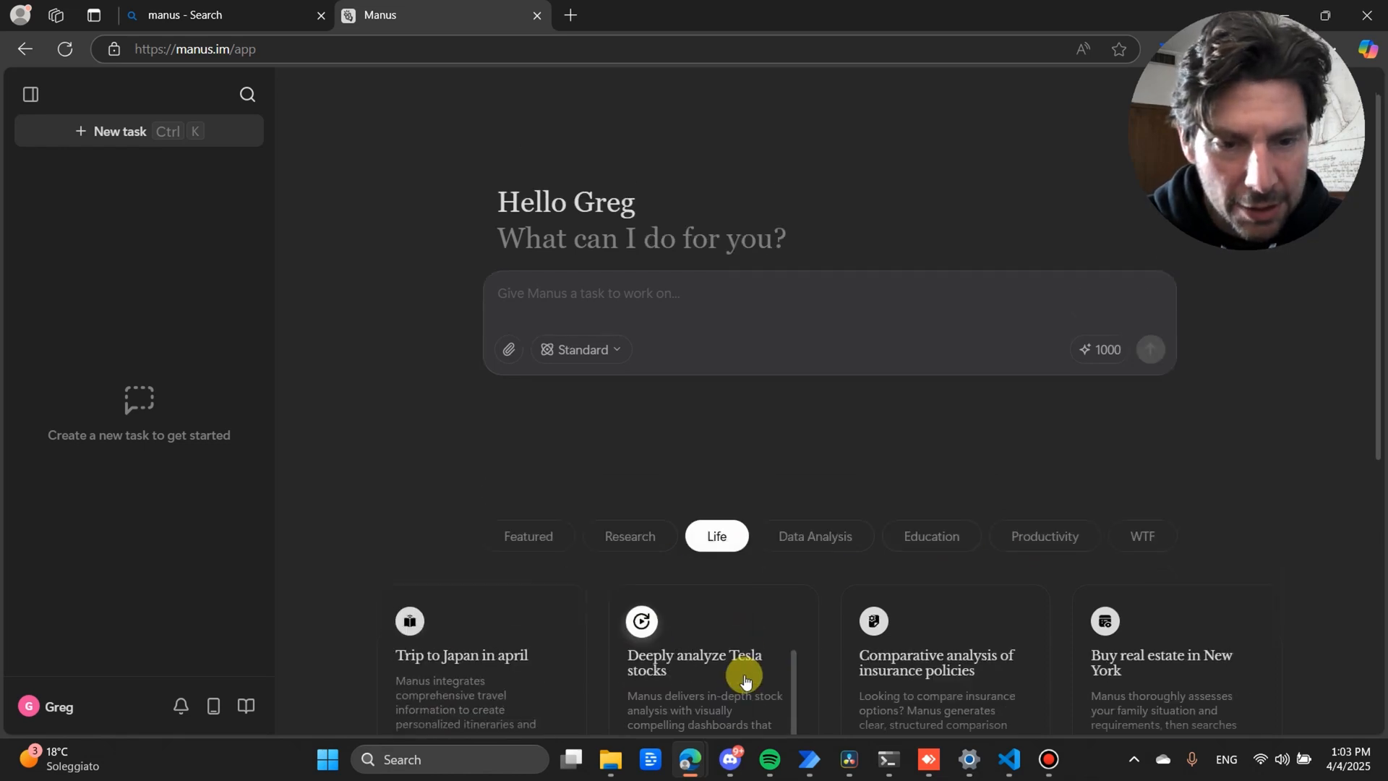
scroll(down, 3)
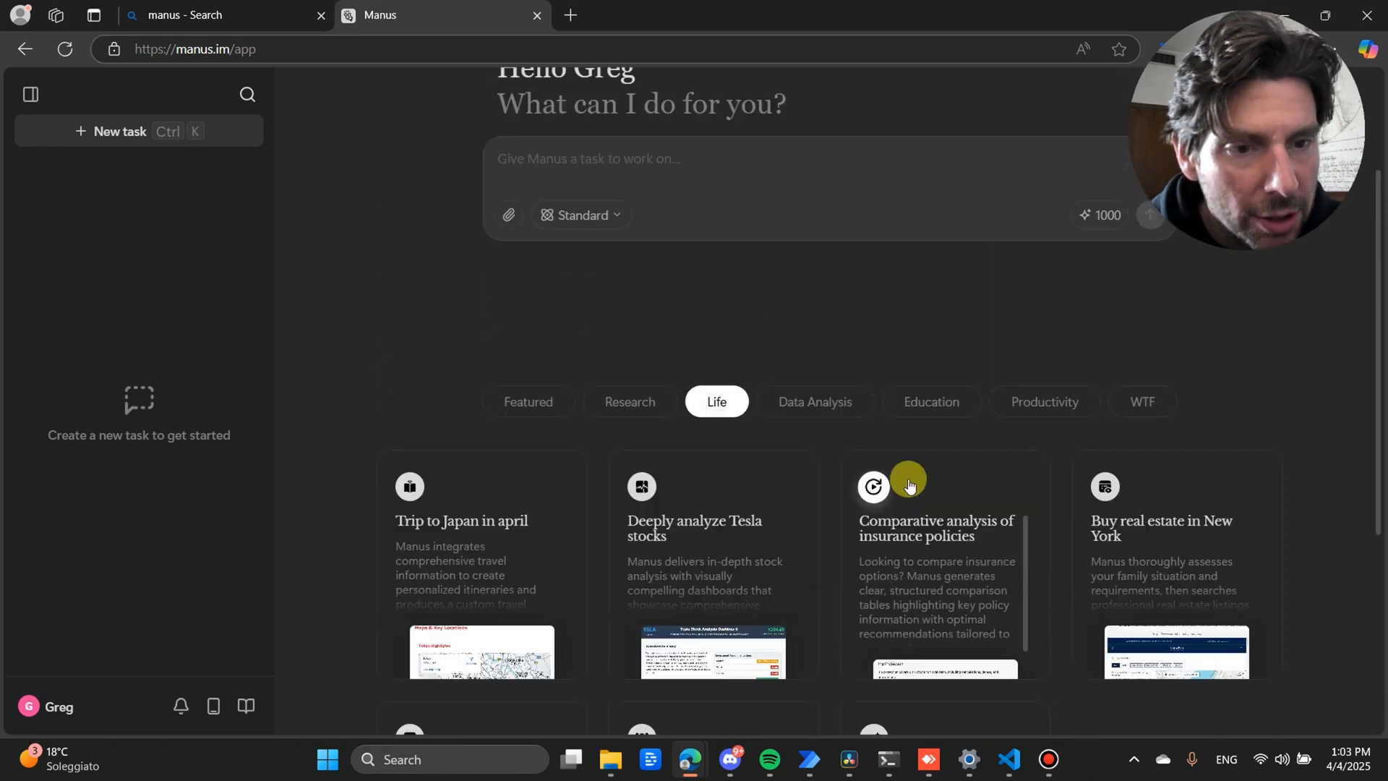
mouse_move(916, 567)
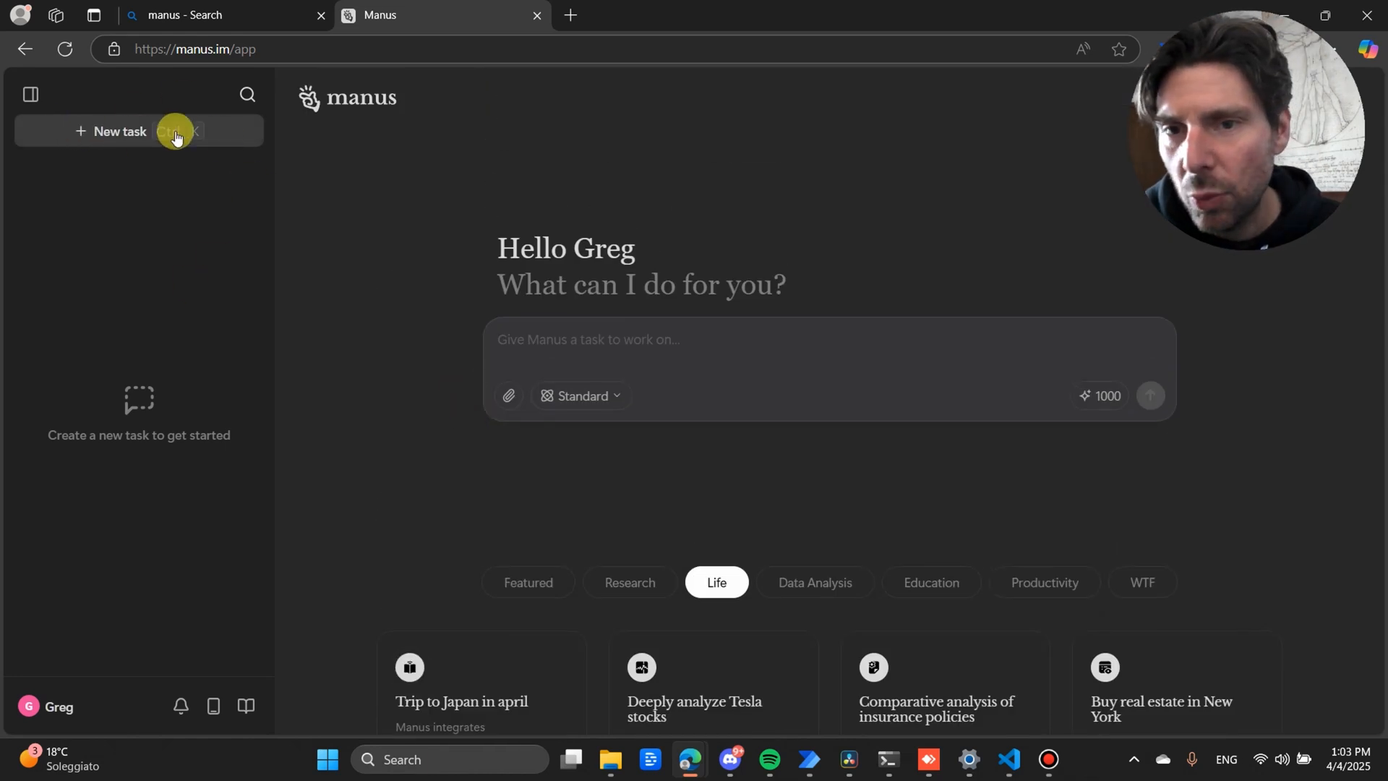
- Start a new task, check Knowledge and the mobile app QR code, then view Notifications
click(29, 94)
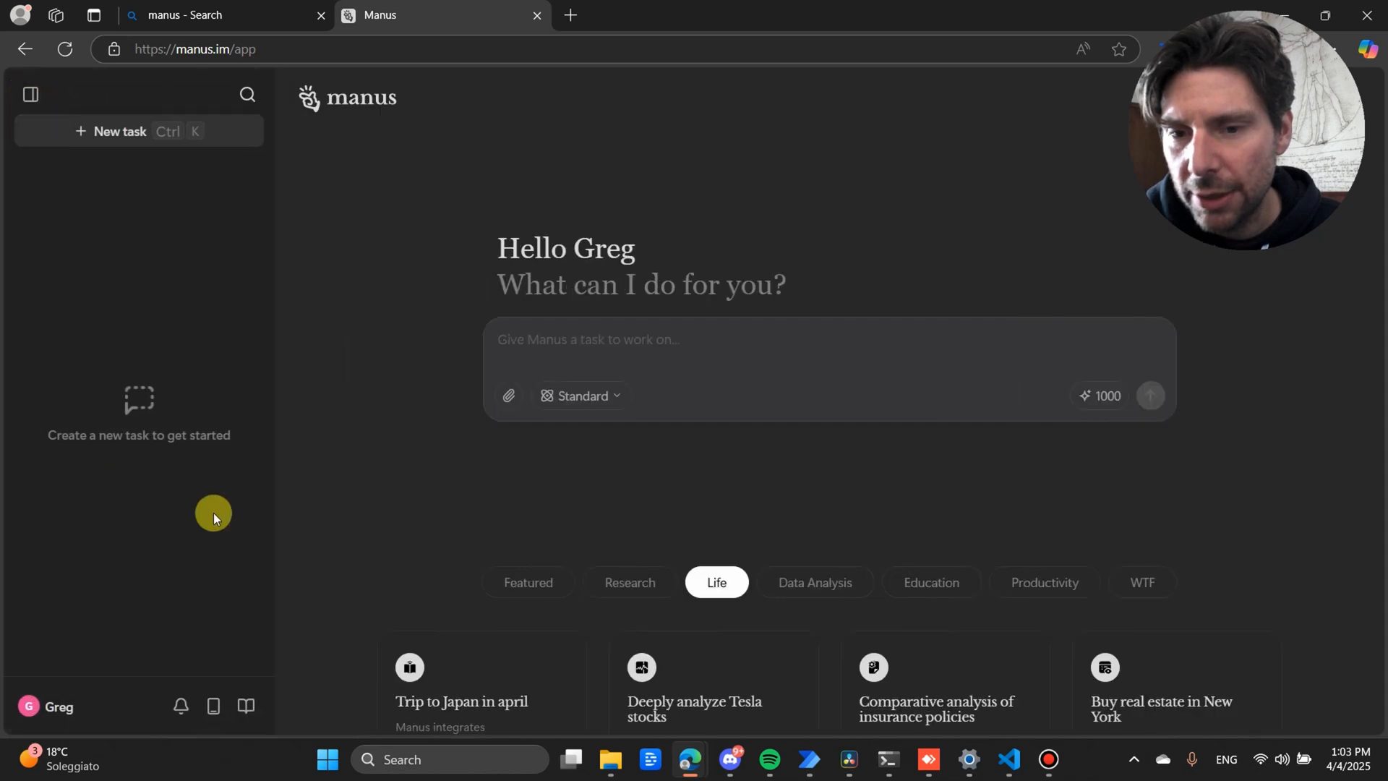
click(245, 705)
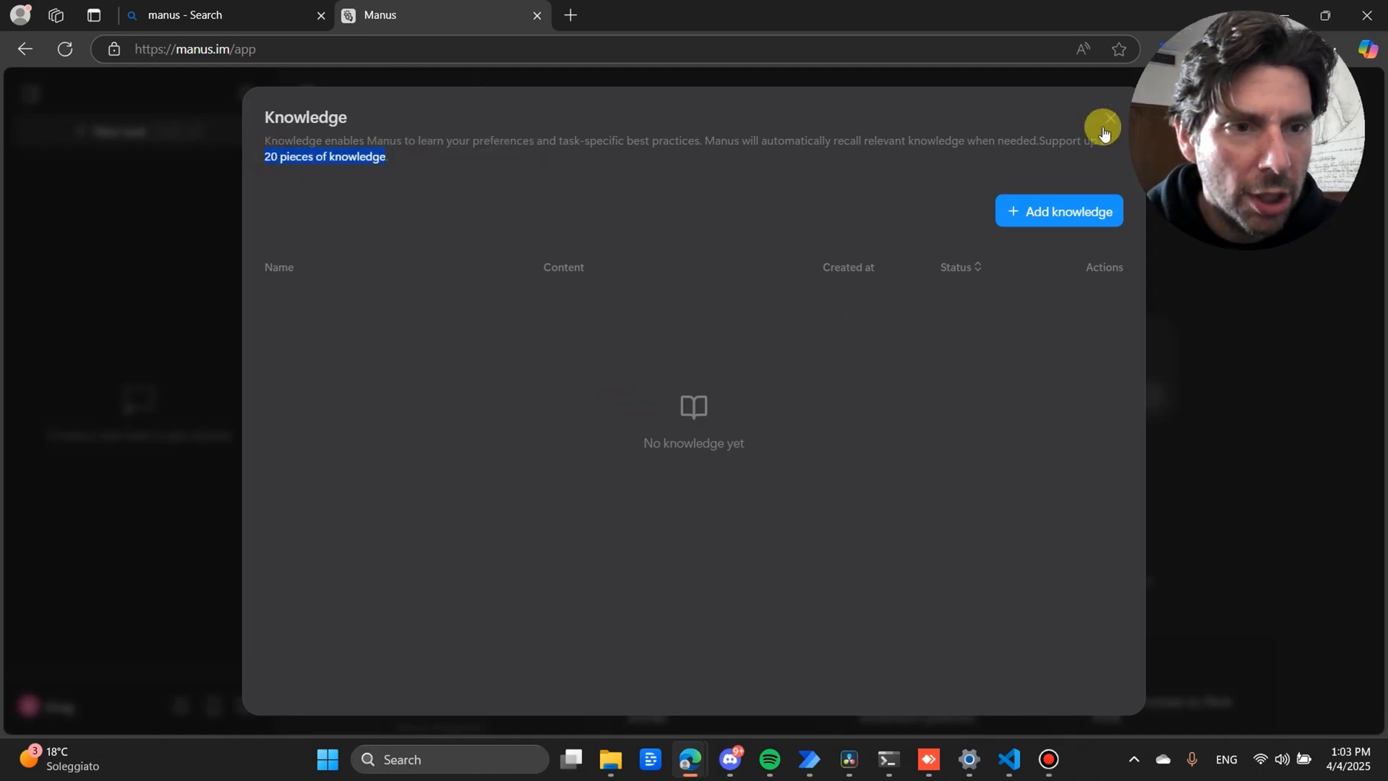
click(1103, 122)
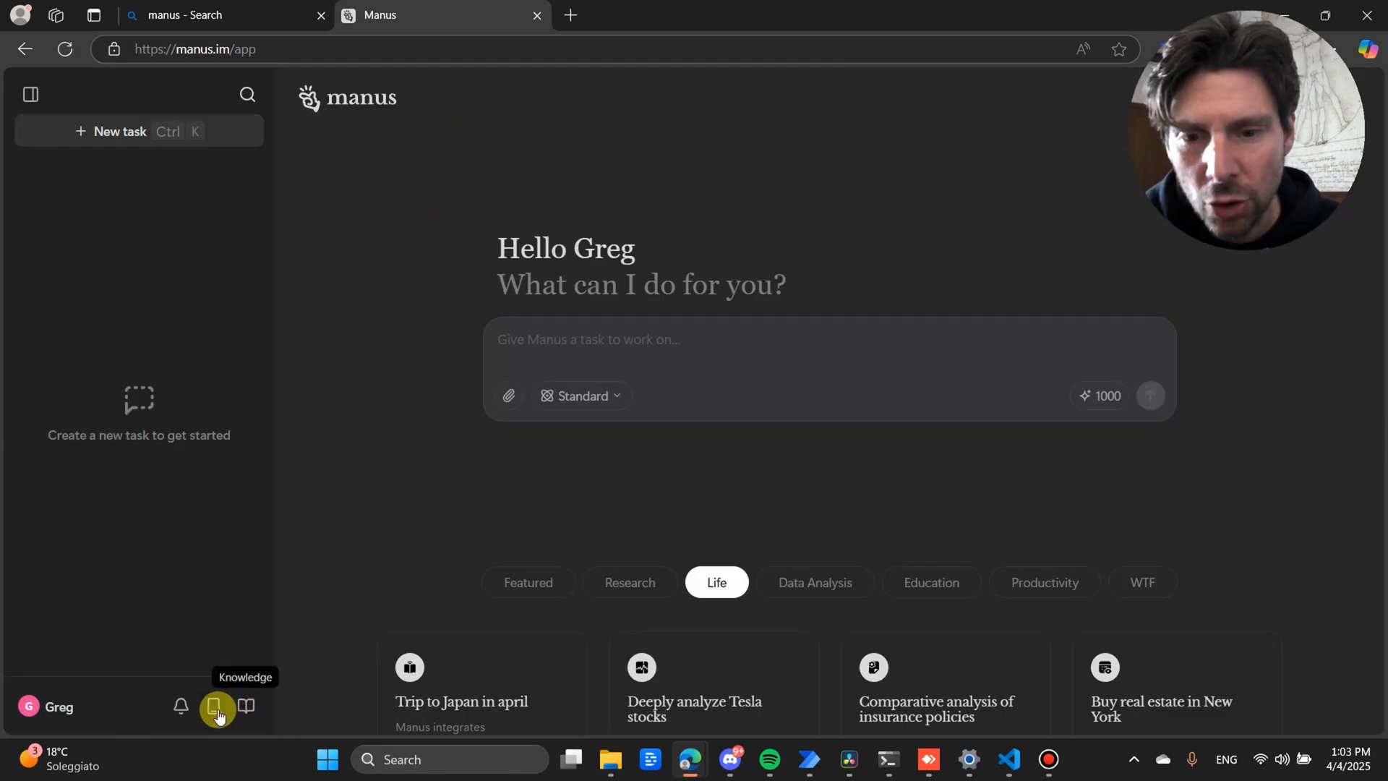
click(215, 705)
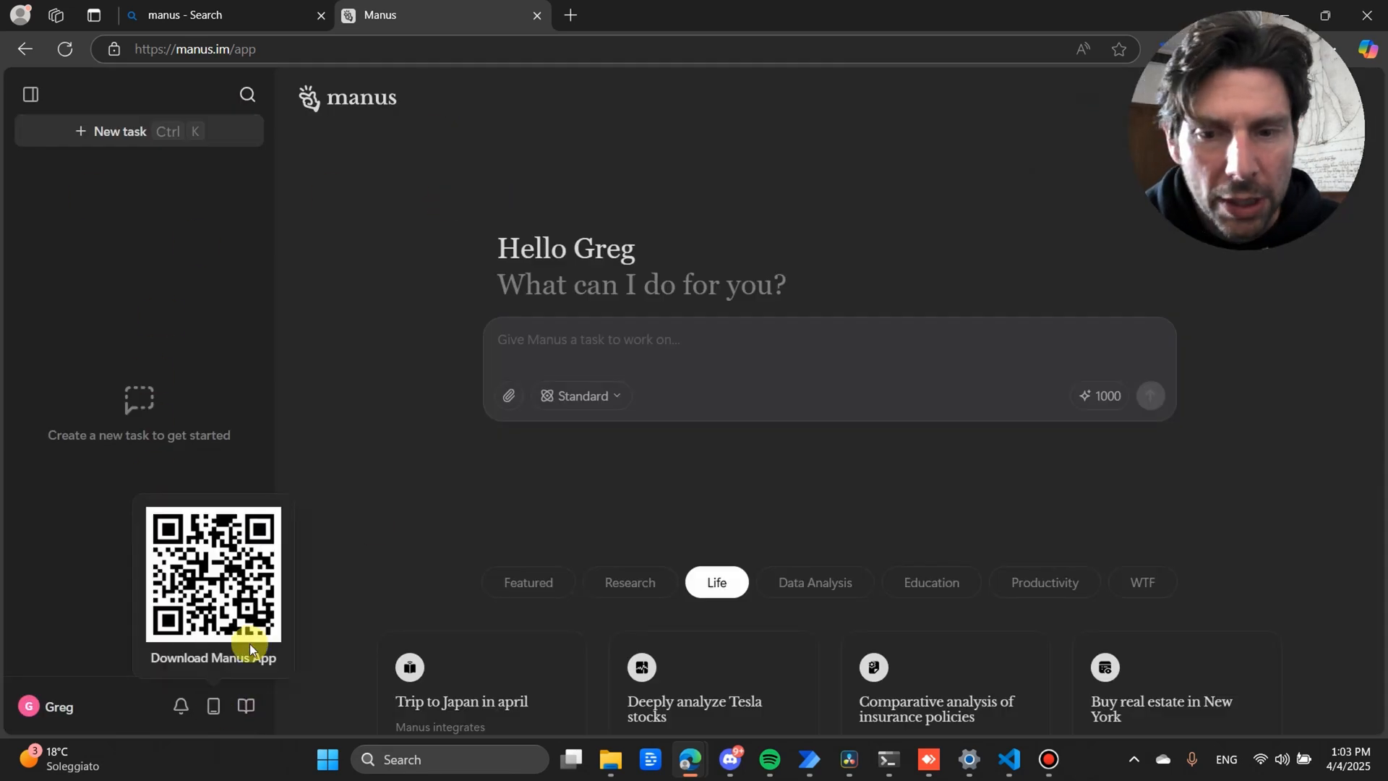
mouse_move(180, 706)
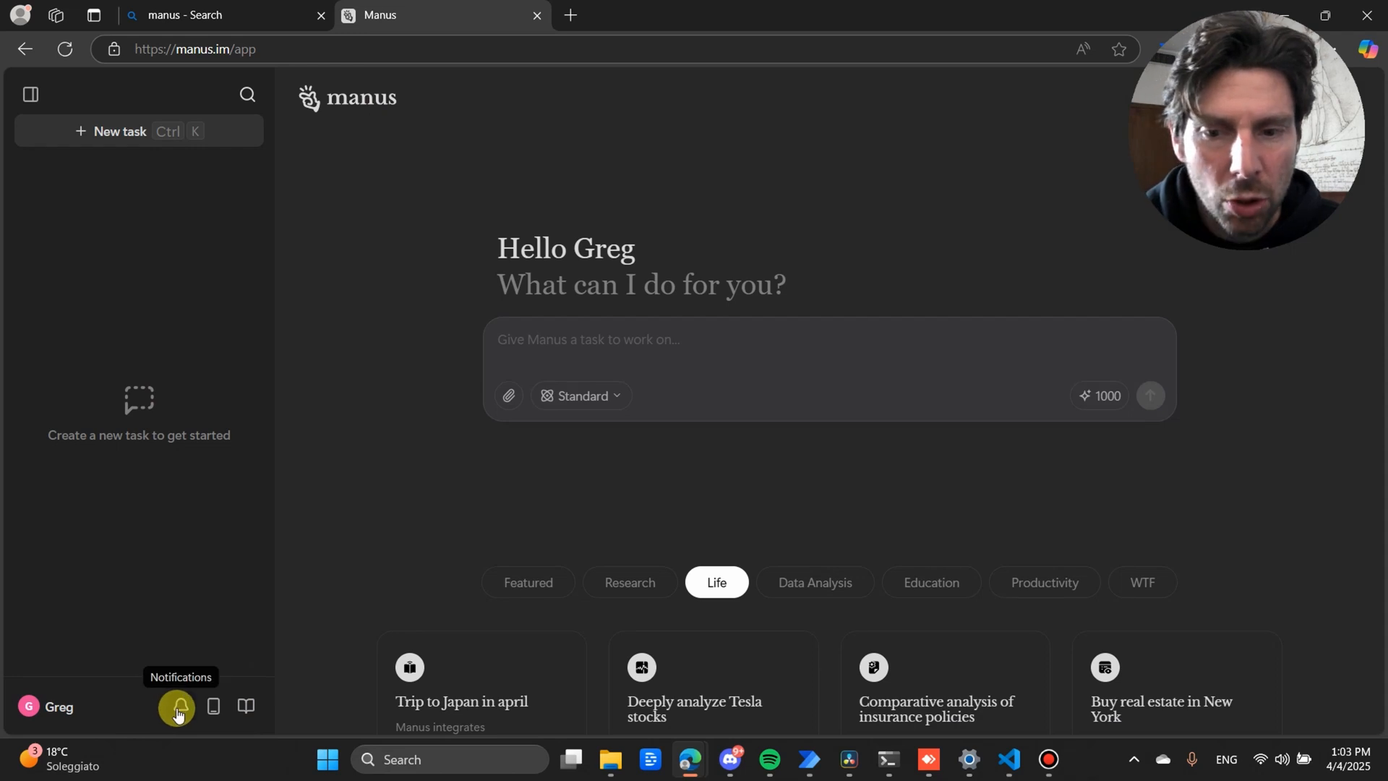
click(177, 706)
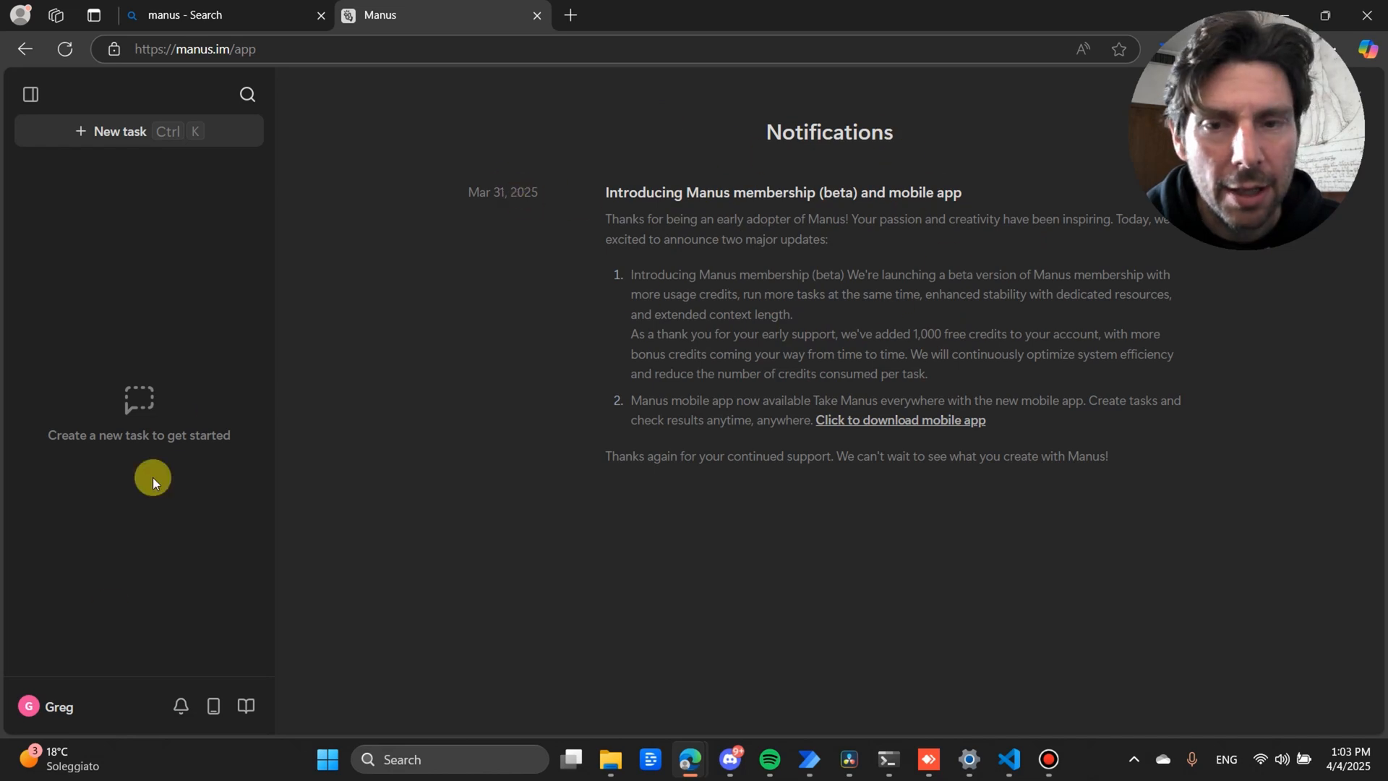
- Check the credit usage record showing the 1,000-credit early-adopter bonus
click(46, 720)
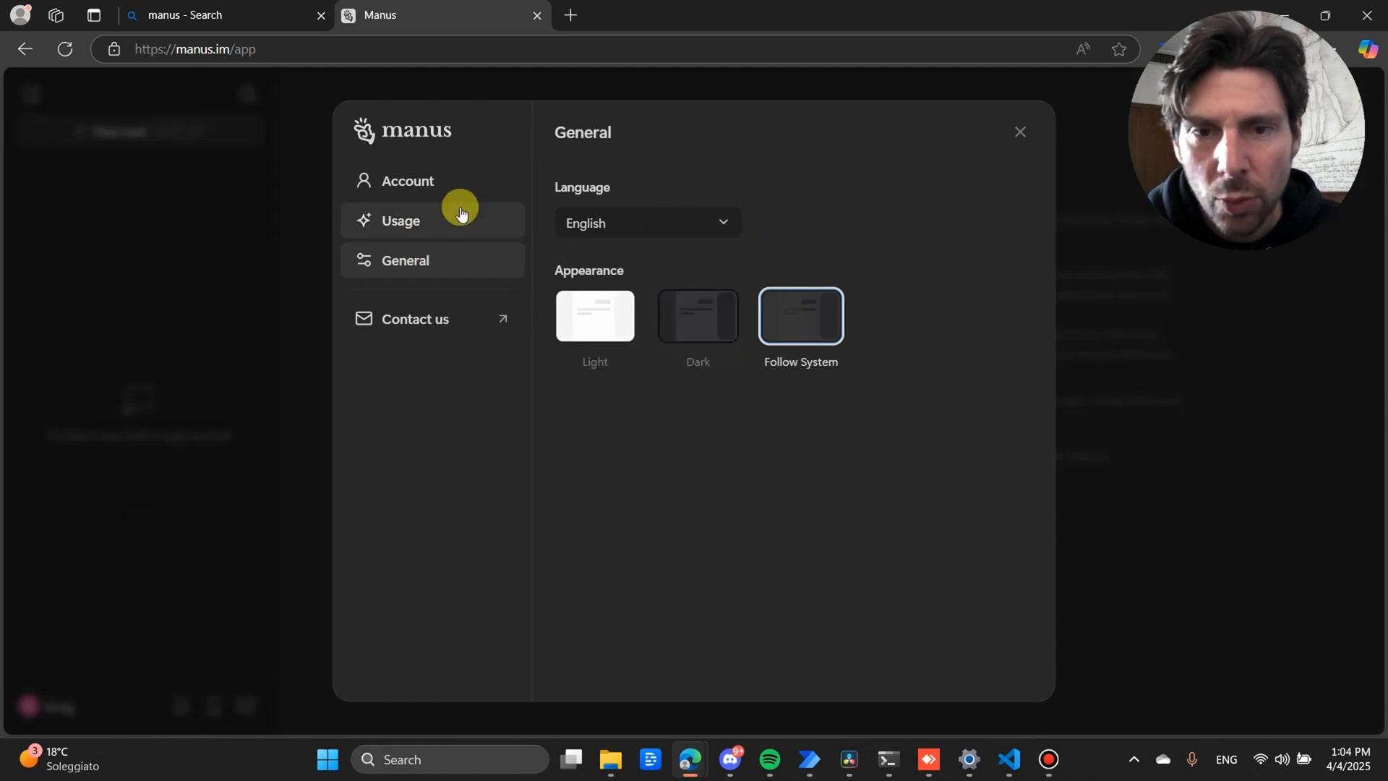
click(400, 220)
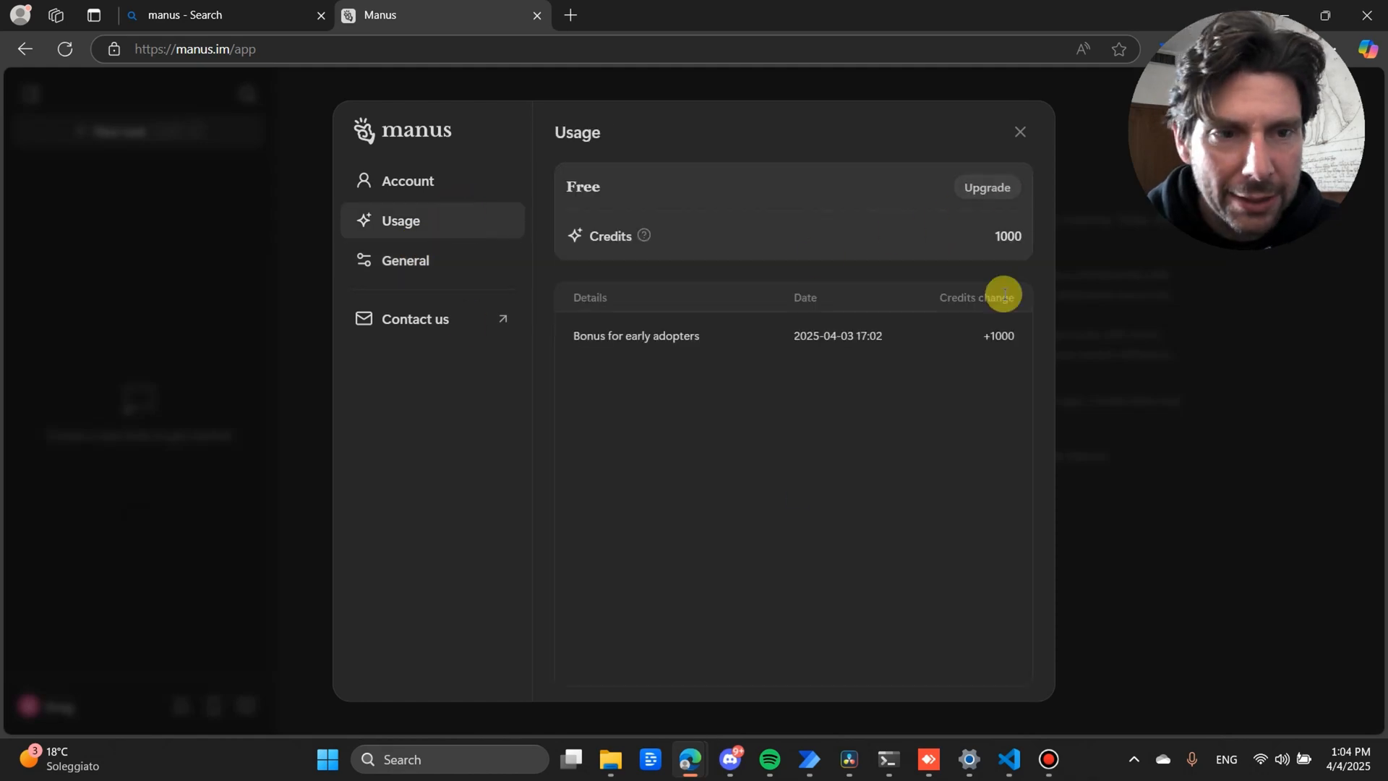
click(407, 181)
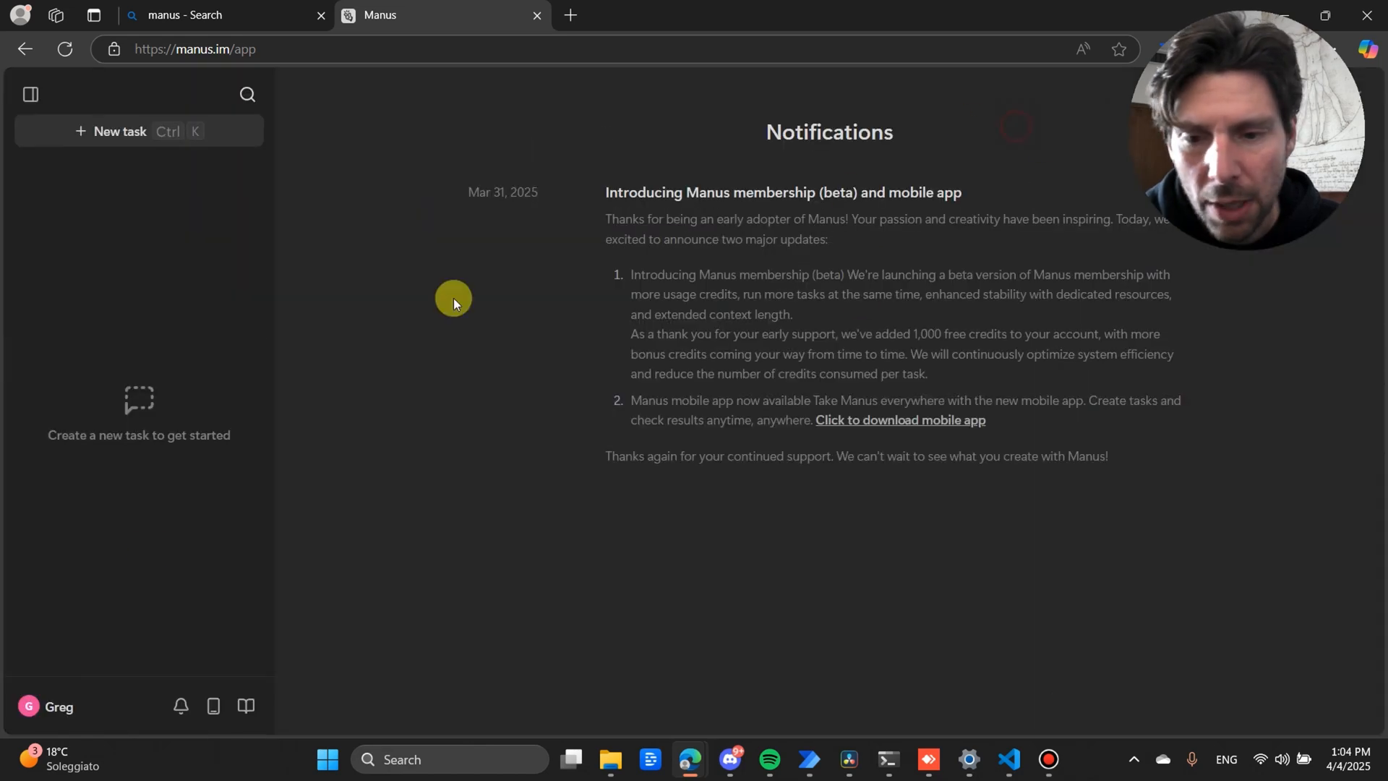
- Review the account profile details and close the Profile dialog
click(48, 713)
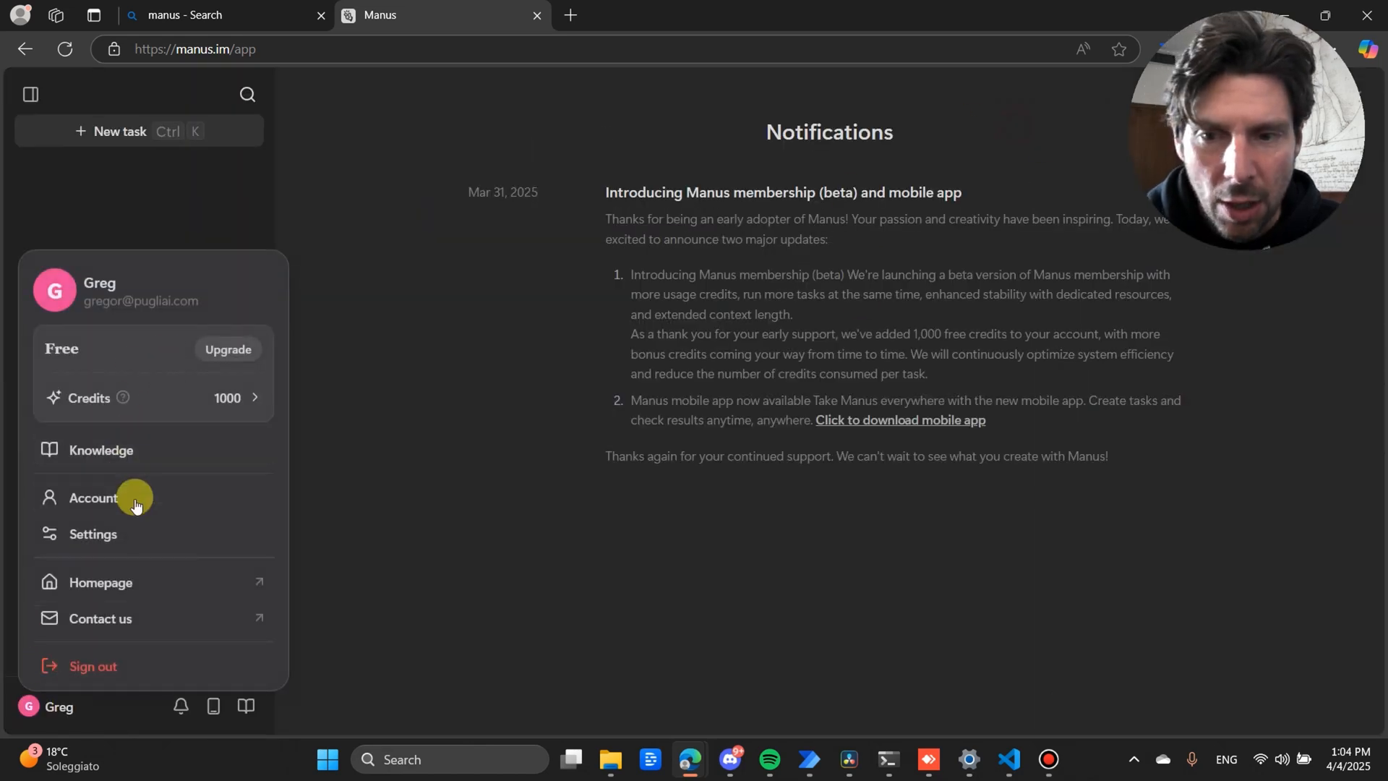
click(92, 498)
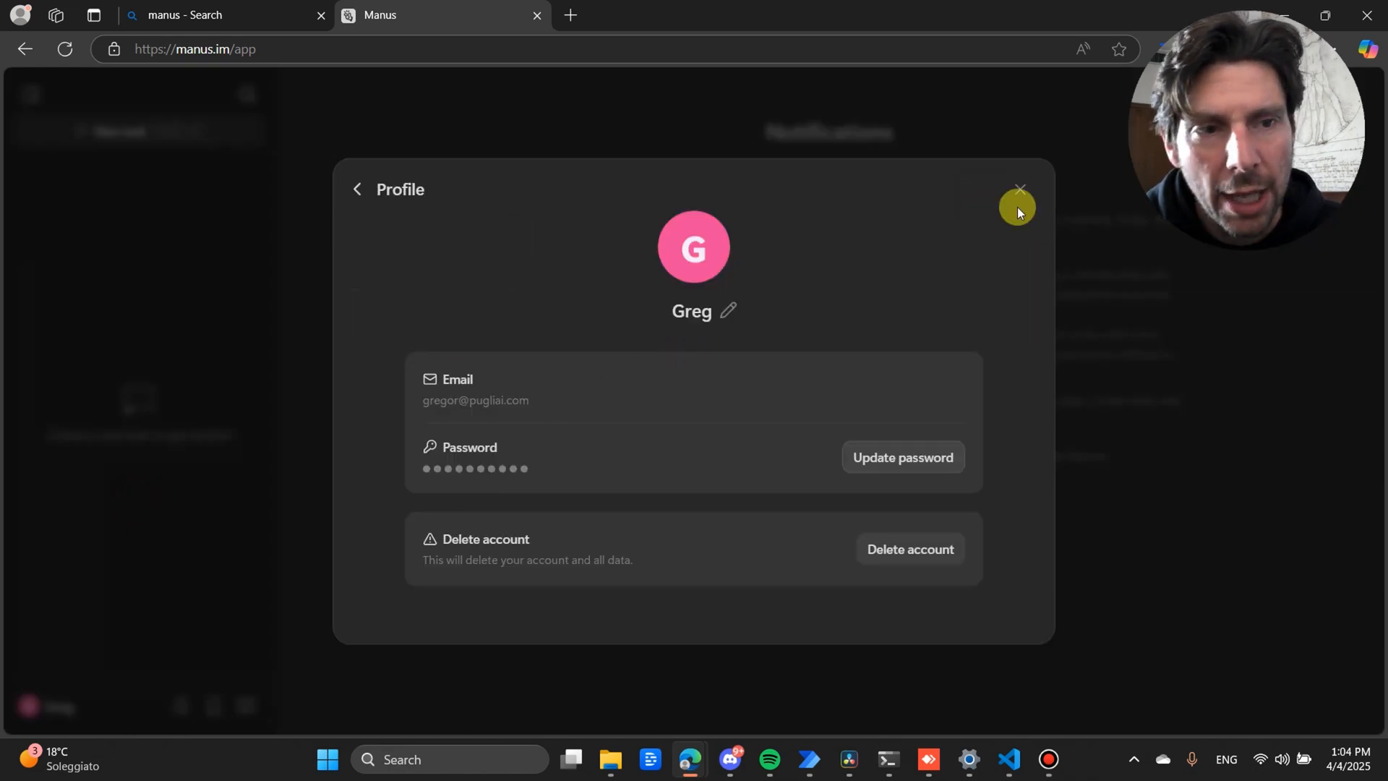
click(1019, 190)
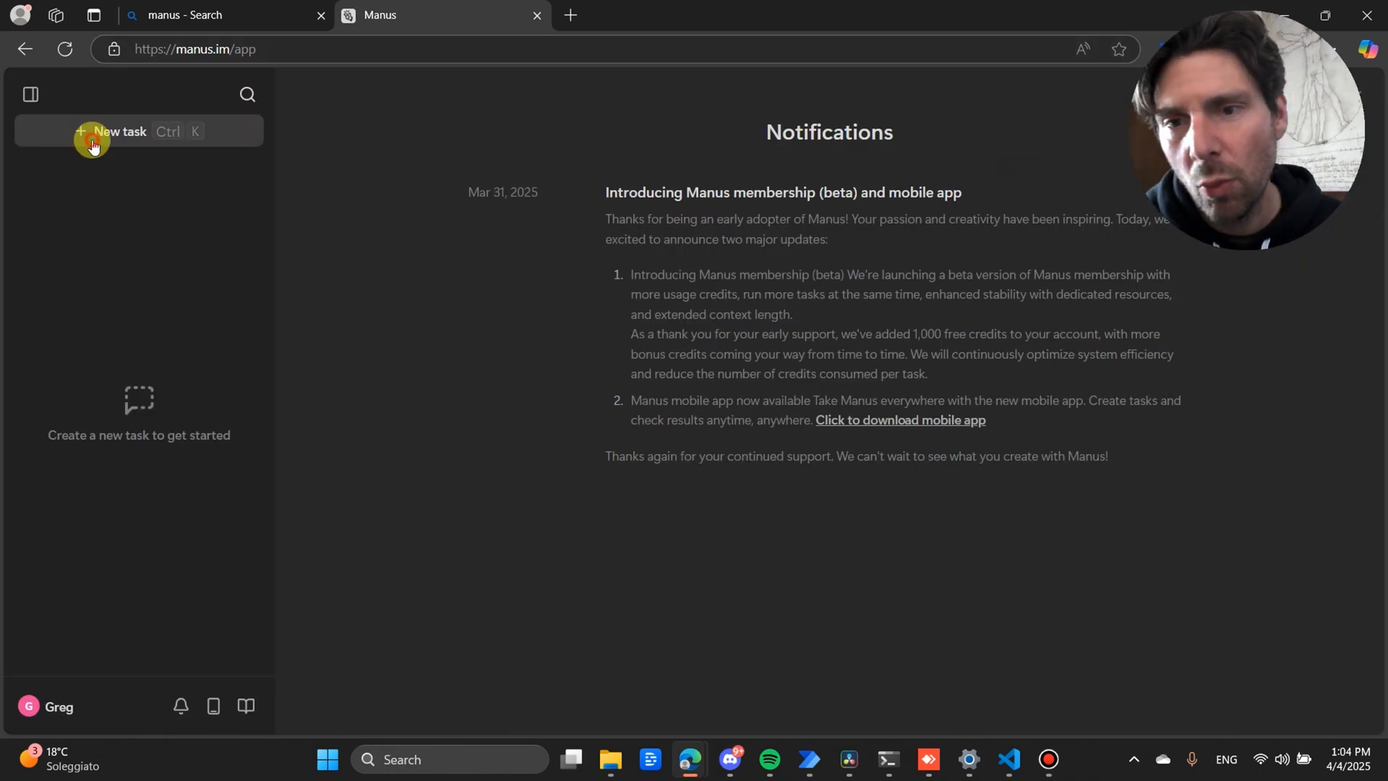
- Submit a new task asking to analyse RPA Champions' YouTube channel for viral trending topics
click(119, 131)
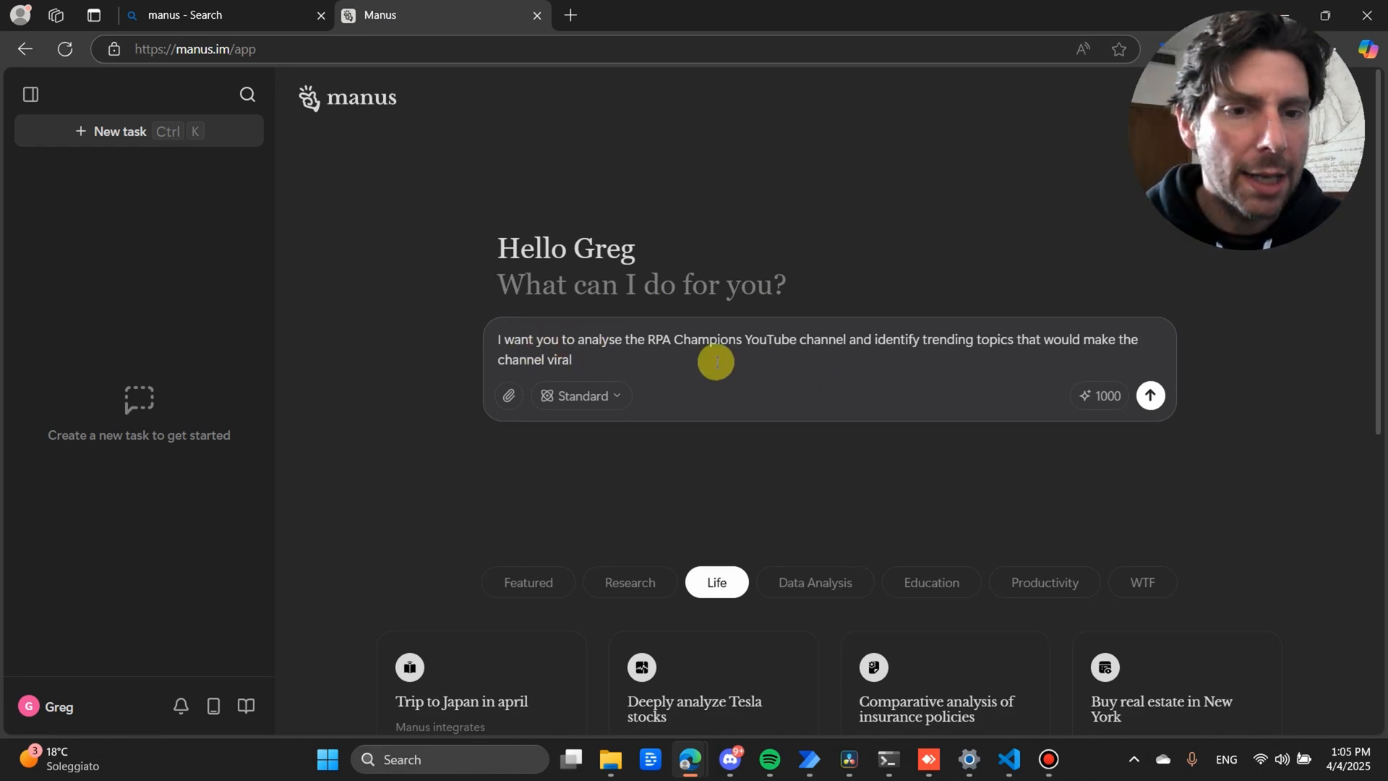
mouse_move(934, 360)
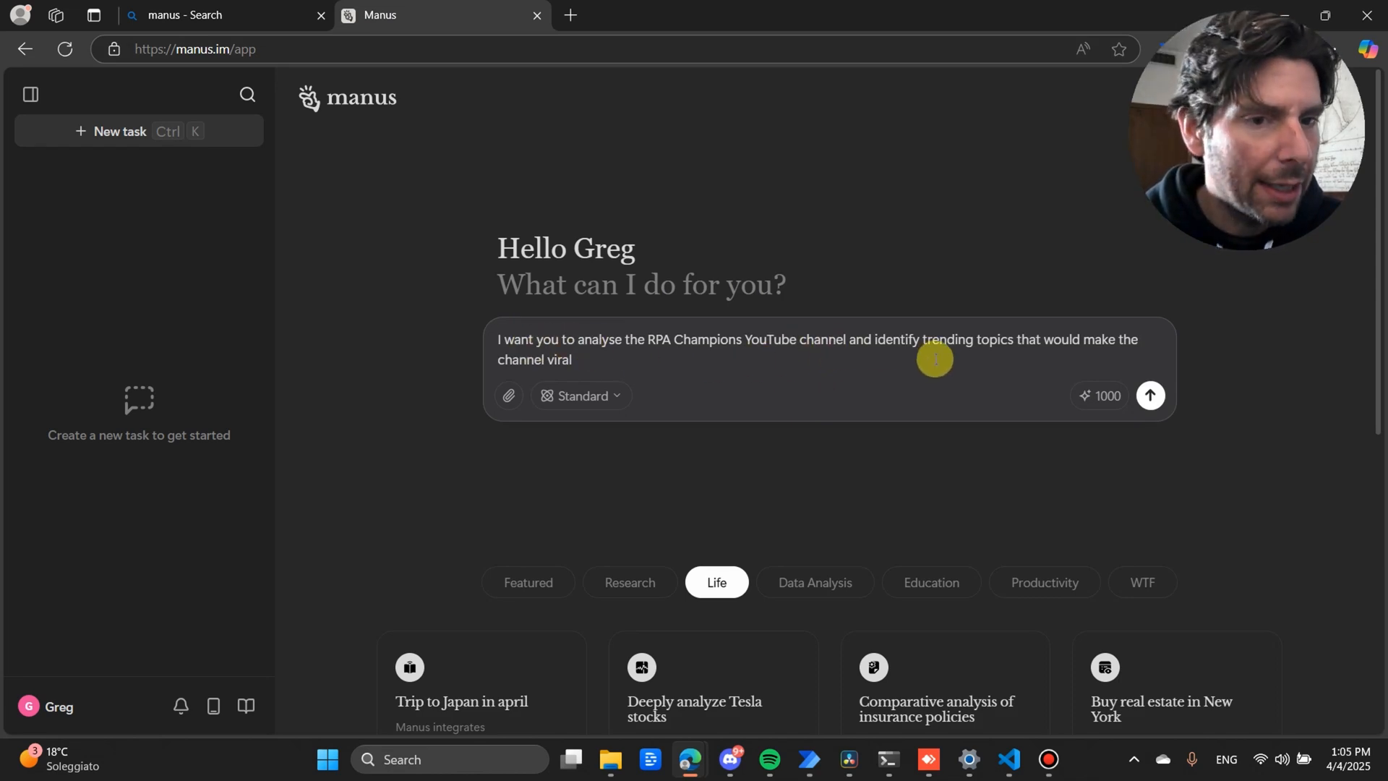
mouse_move(607, 370)
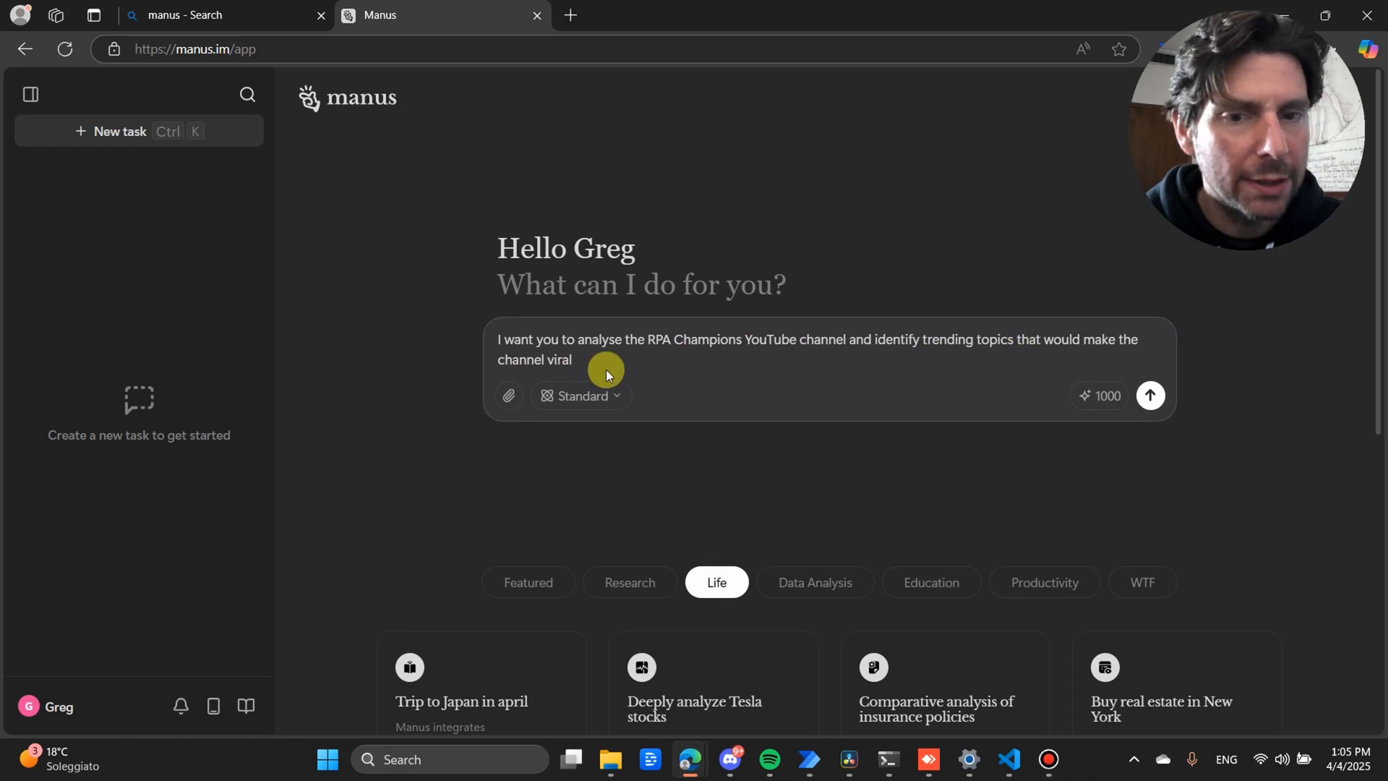
click(1149, 396)
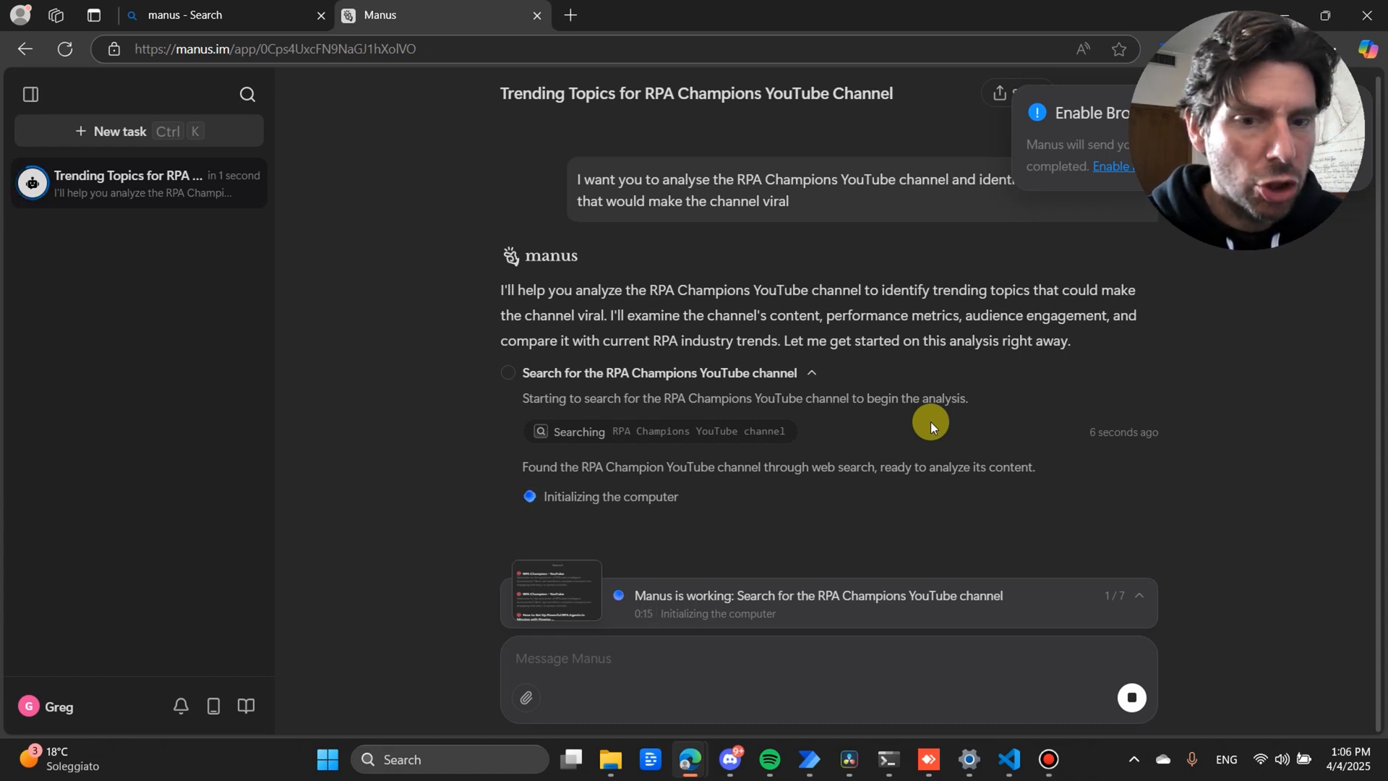
mouse_move(748, 397)
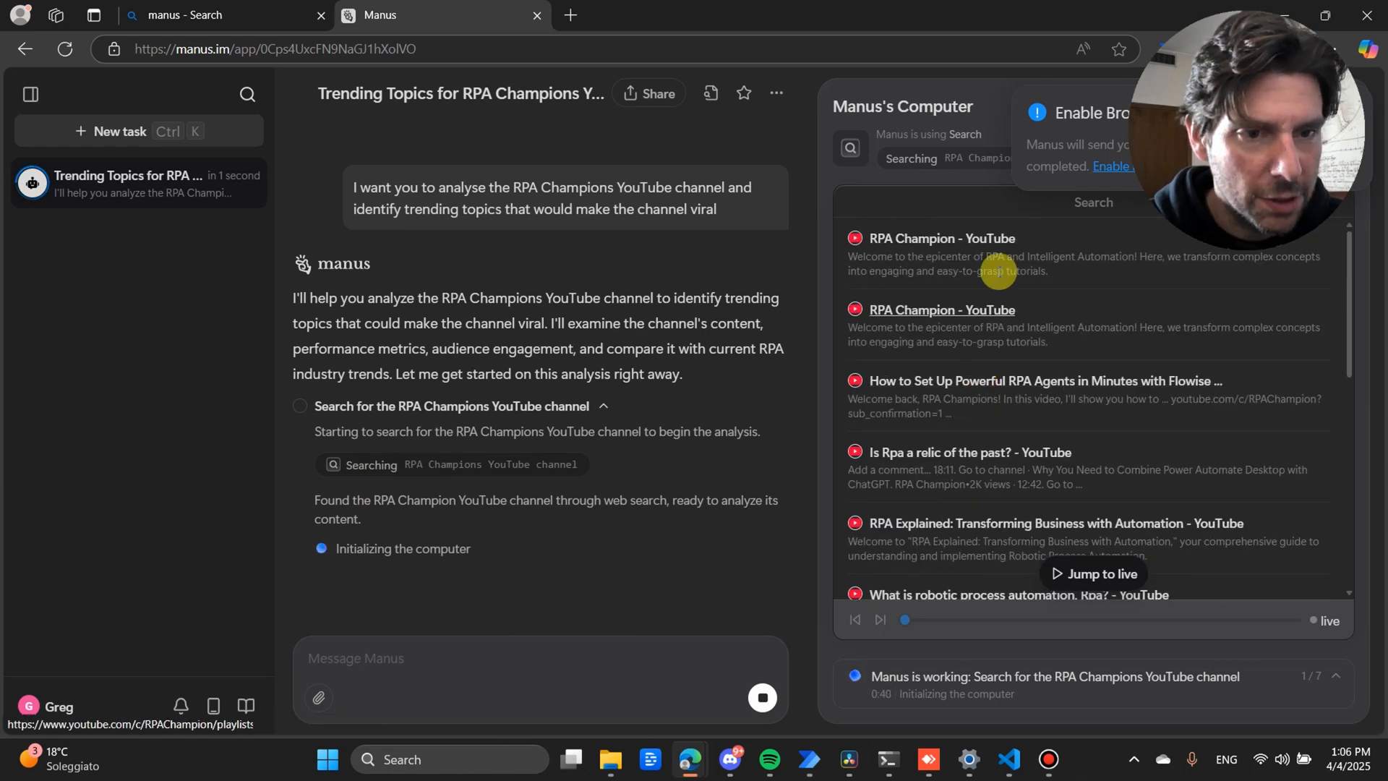
- Scroll through the agent's web search results for RPA Champion YouTube videos
scroll(down, 3)
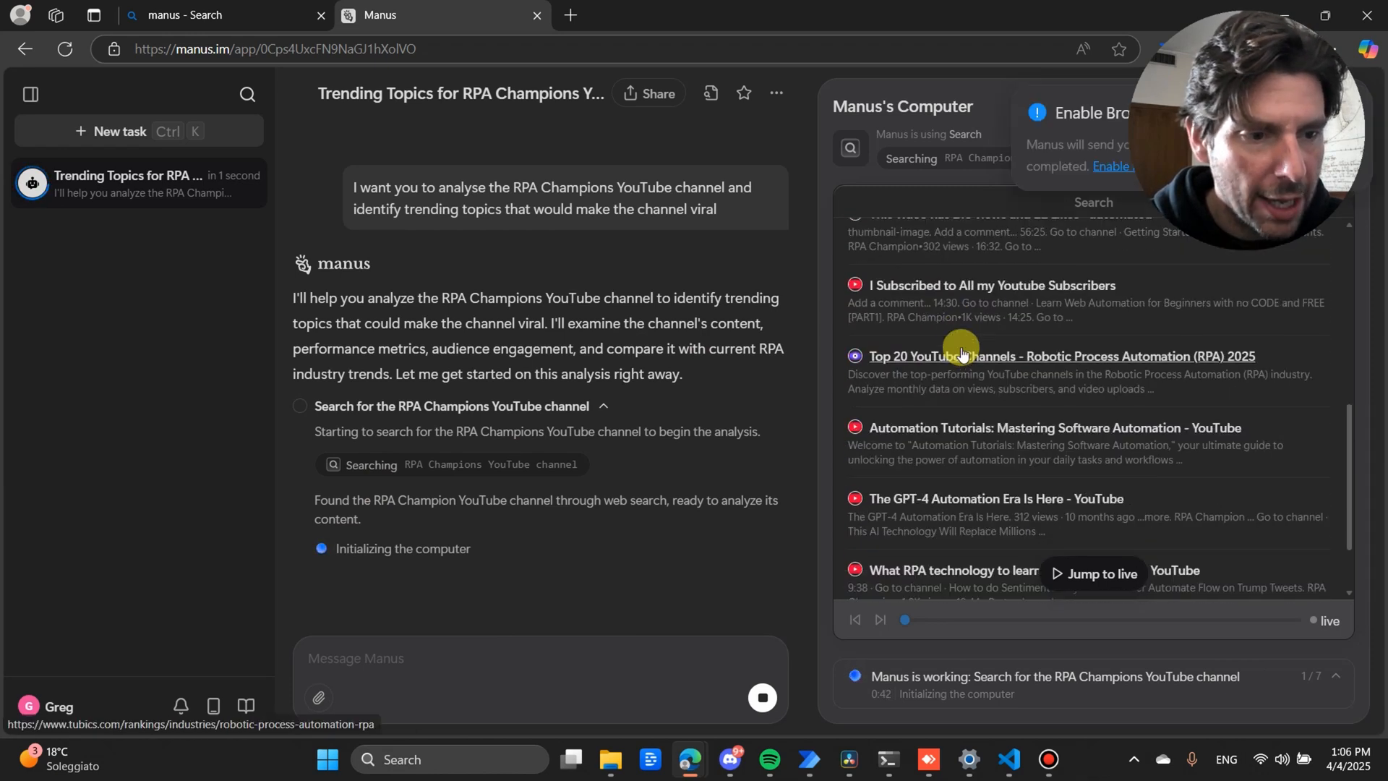
mouse_move(982, 320)
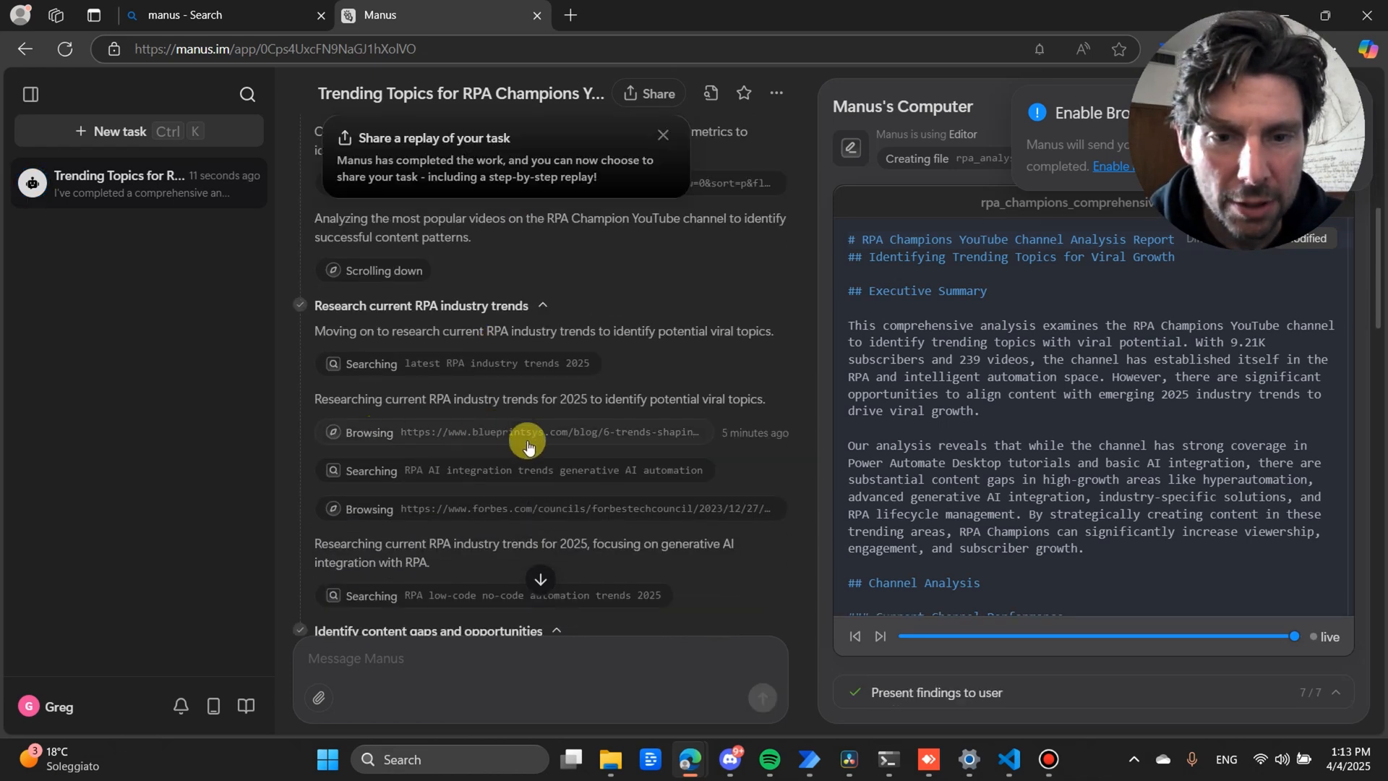
mouse_move(433, 445)
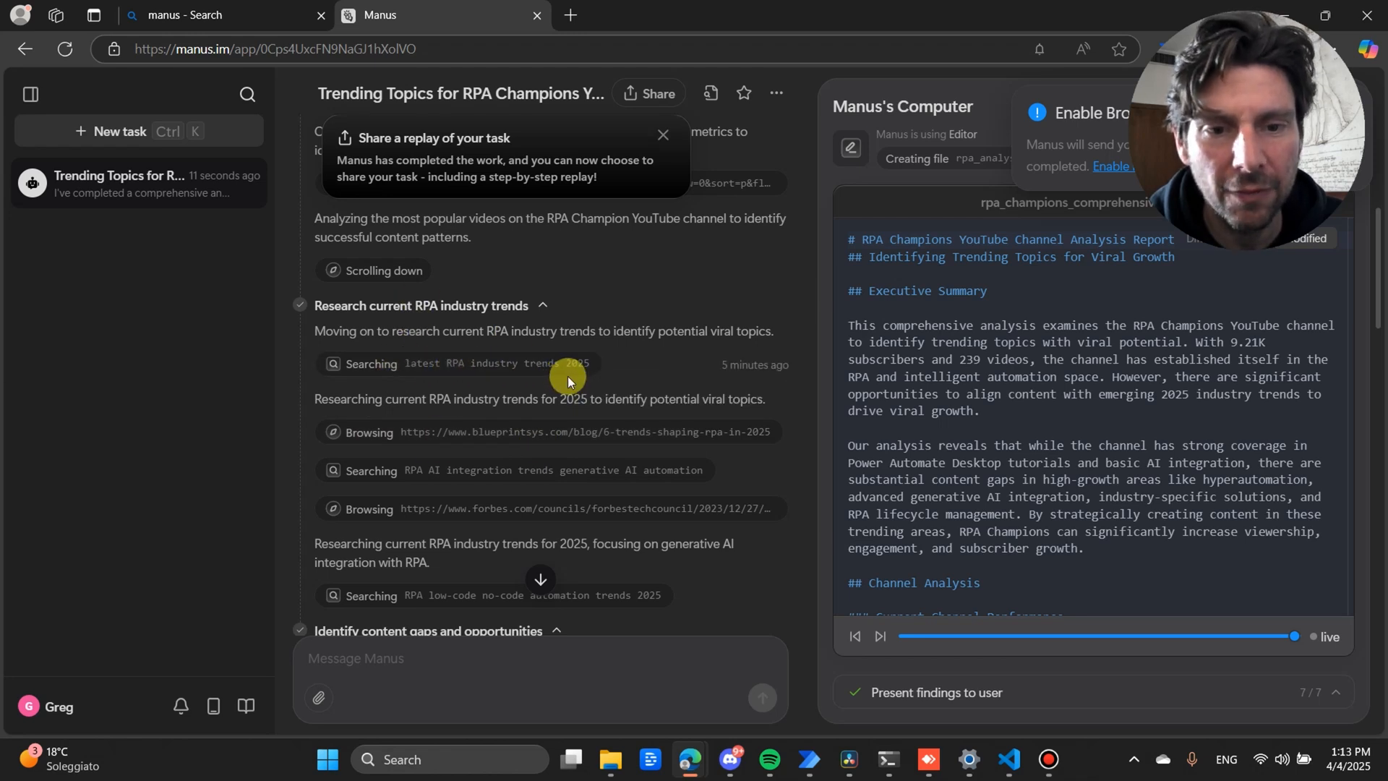
mouse_move(523, 440)
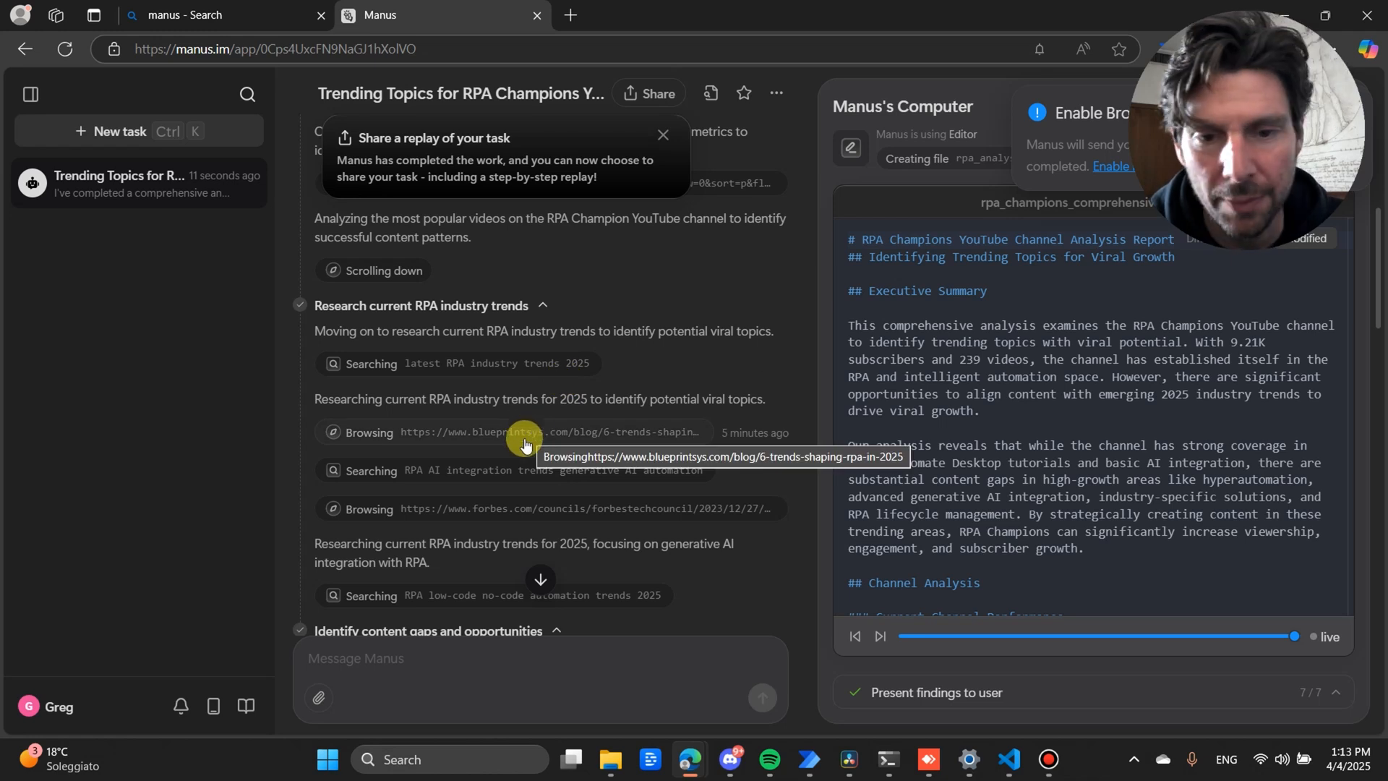
- Scroll the task log through the 2025 RPA trends research and content-gap file steps
scroll(down, 3)
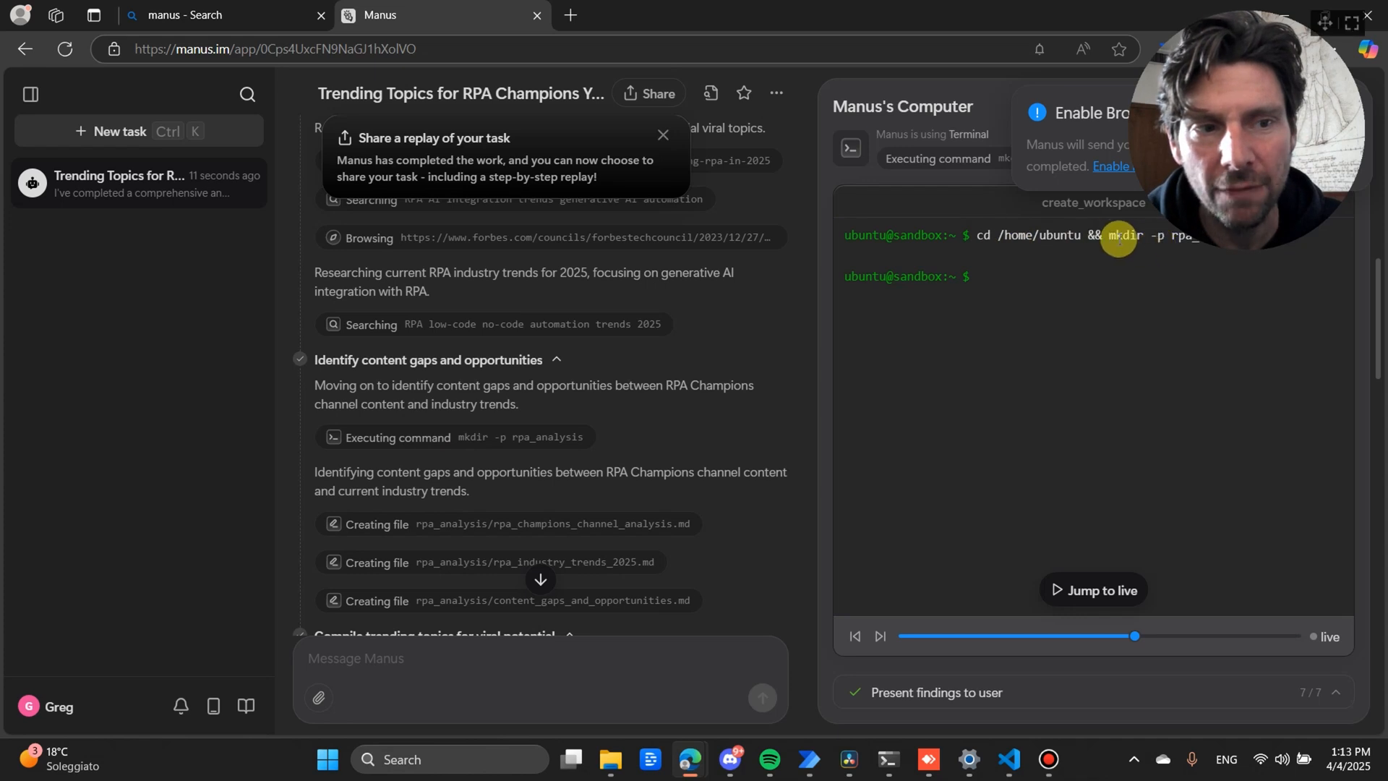
mouse_move(1093, 259)
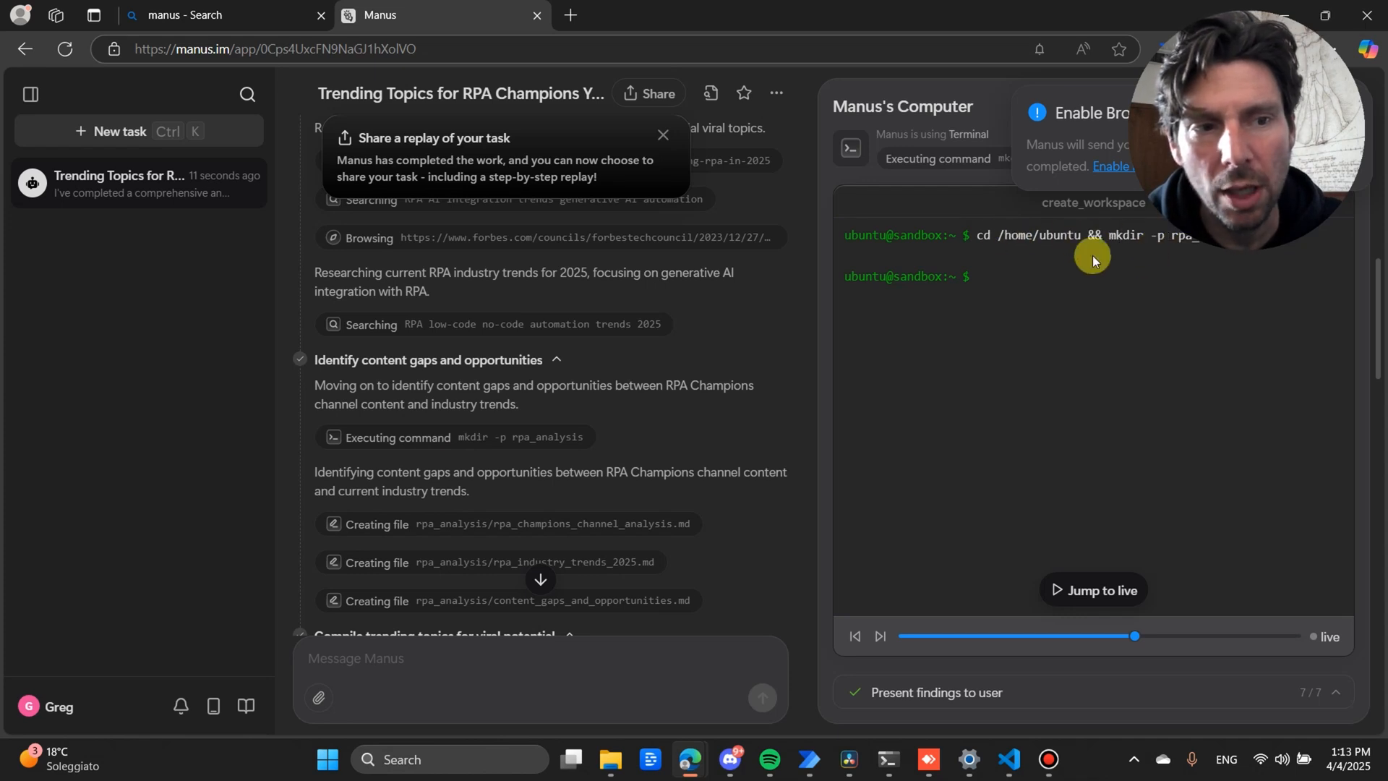
mouse_move(929, 290)
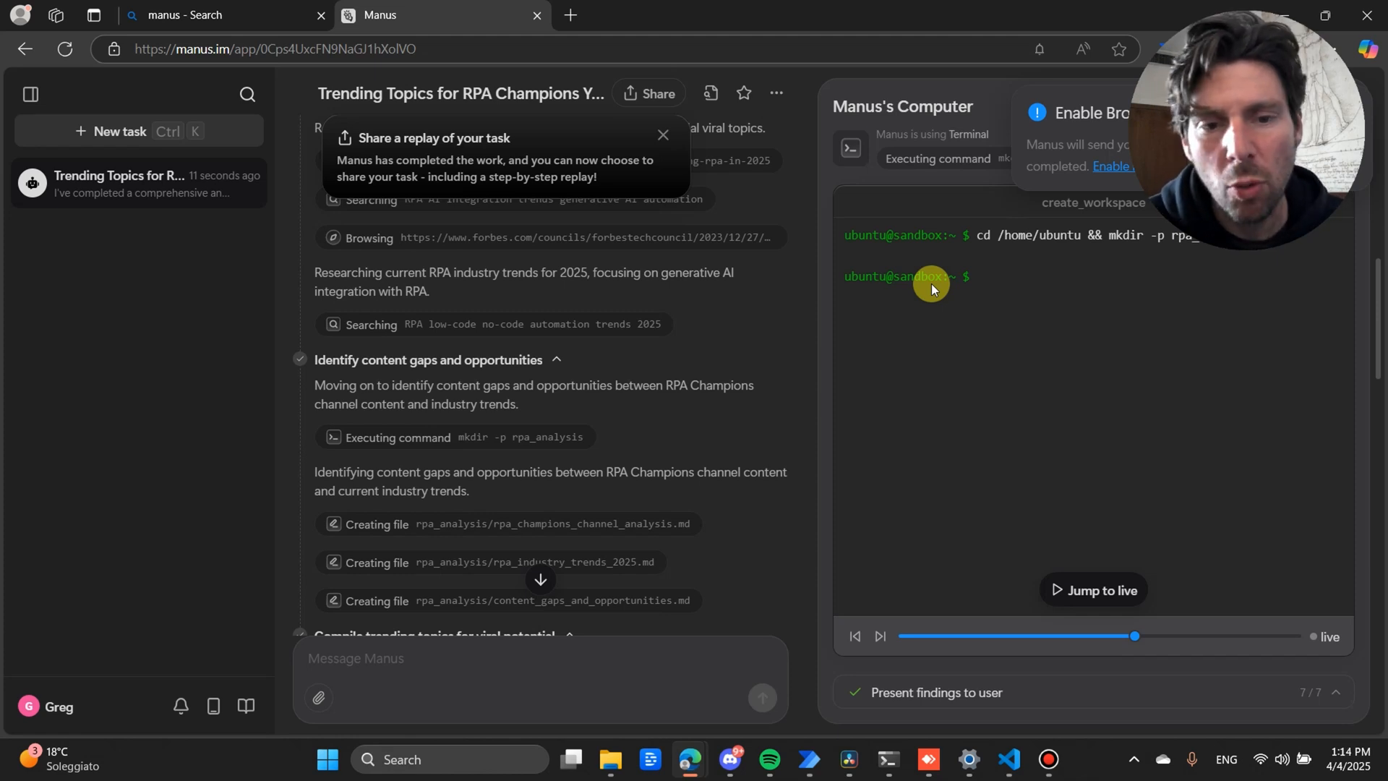
mouse_move(545, 437)
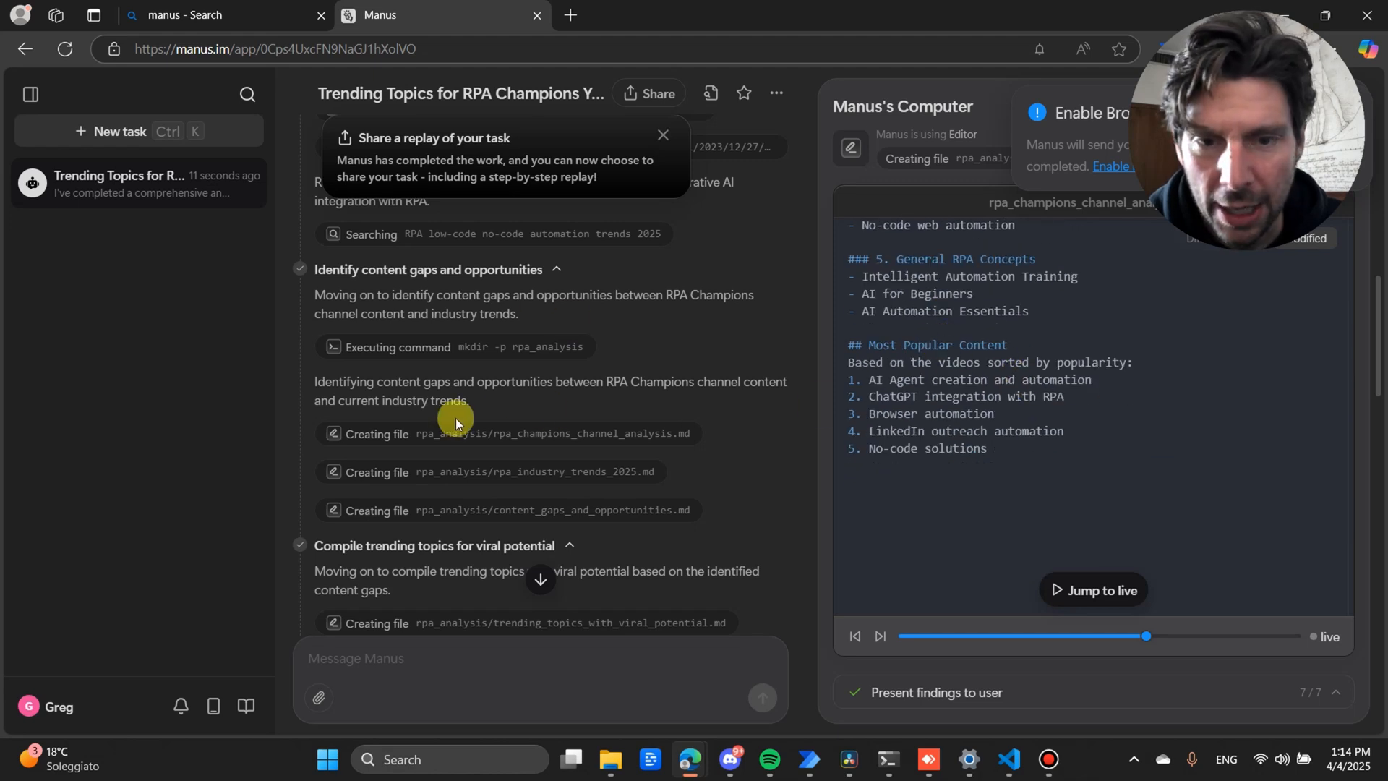
mouse_move(619, 318)
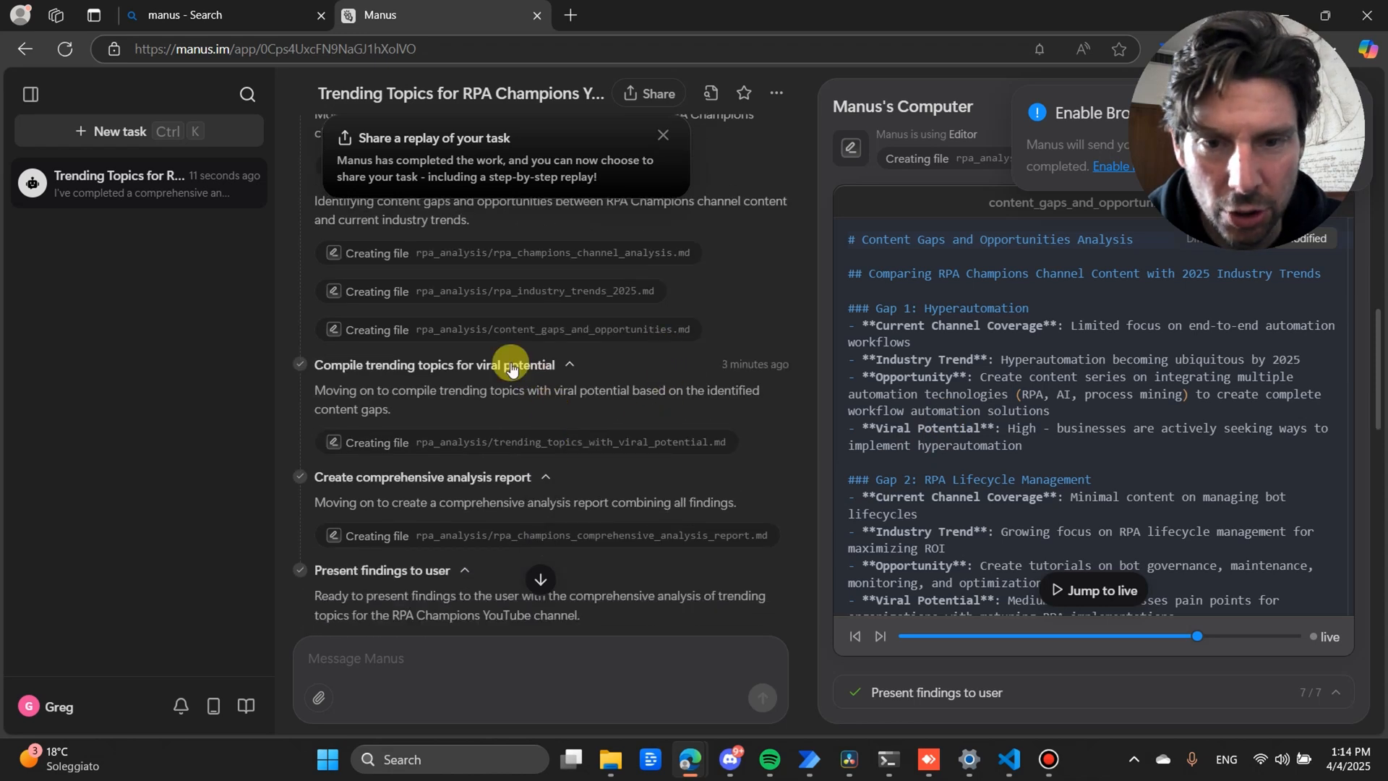
- View the trending_topics_with_viral_potential.md file, then scroll to the agent's final summary
click(443, 447)
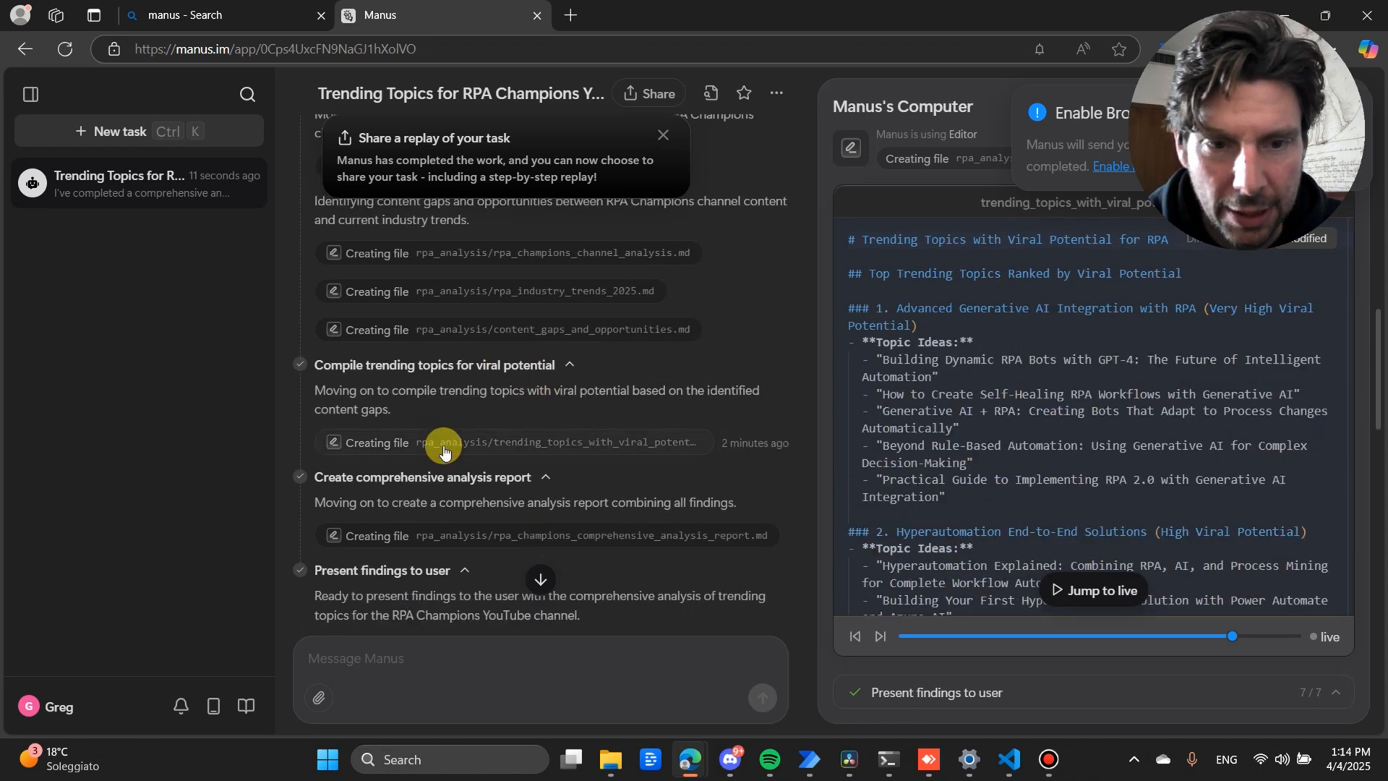
scroll(down, 3)
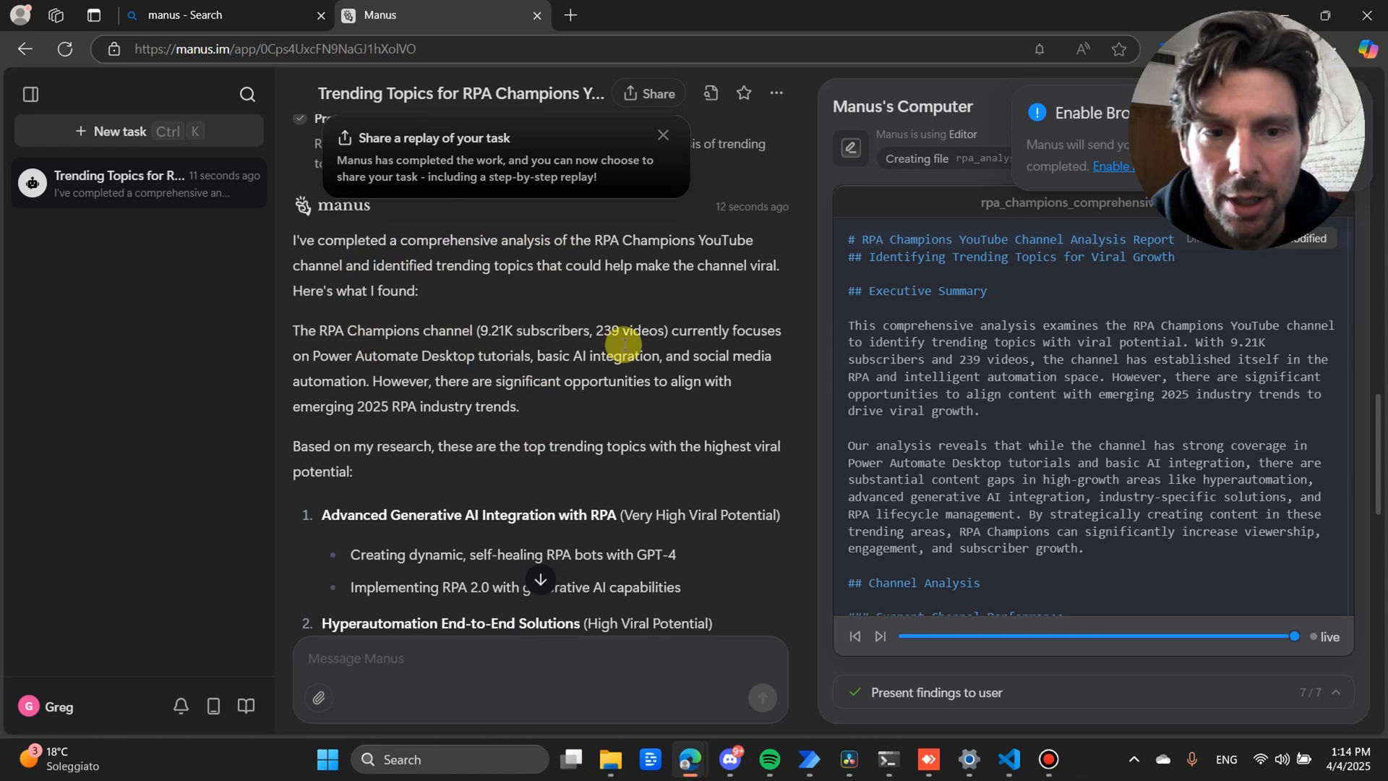
- Scroll past the ranked viral topics to the five downloadable analysis files
scroll(down, 3)
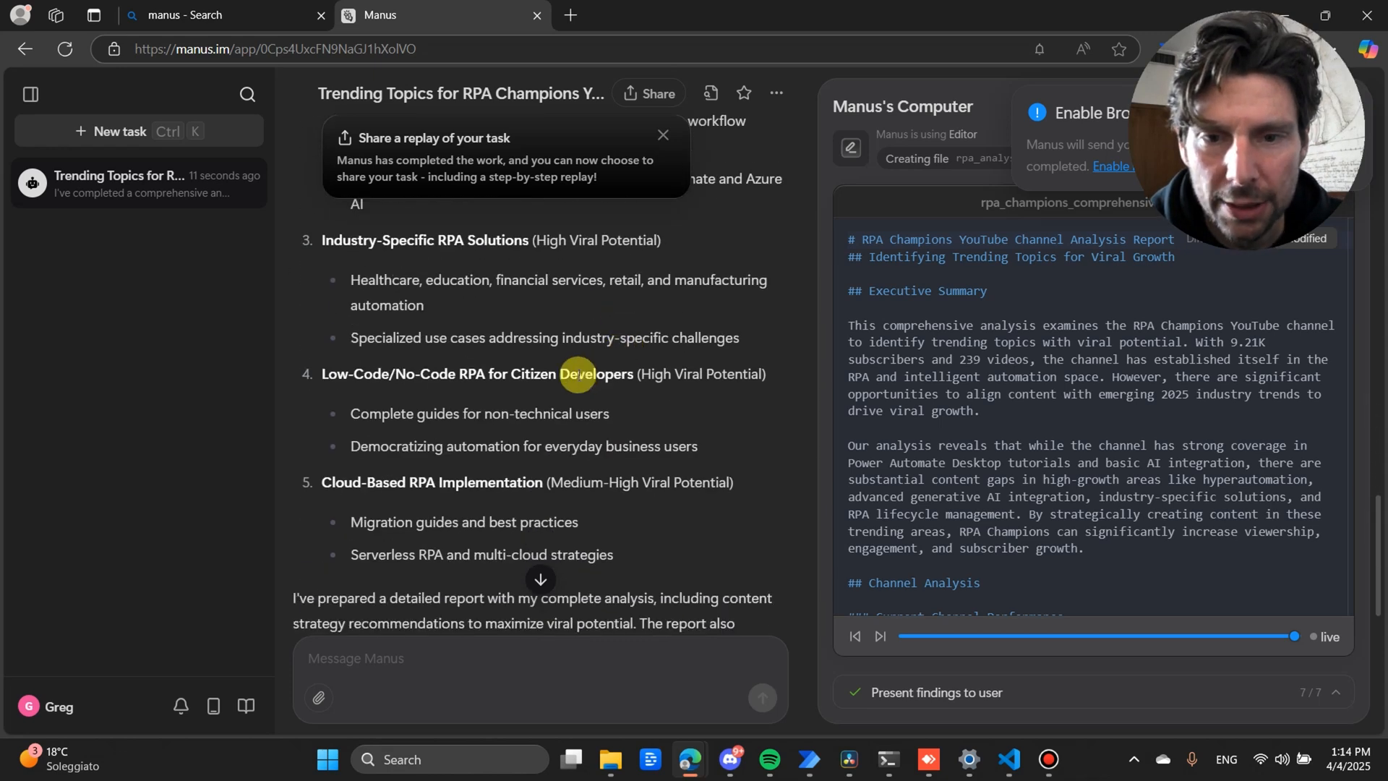
scroll(down, 3)
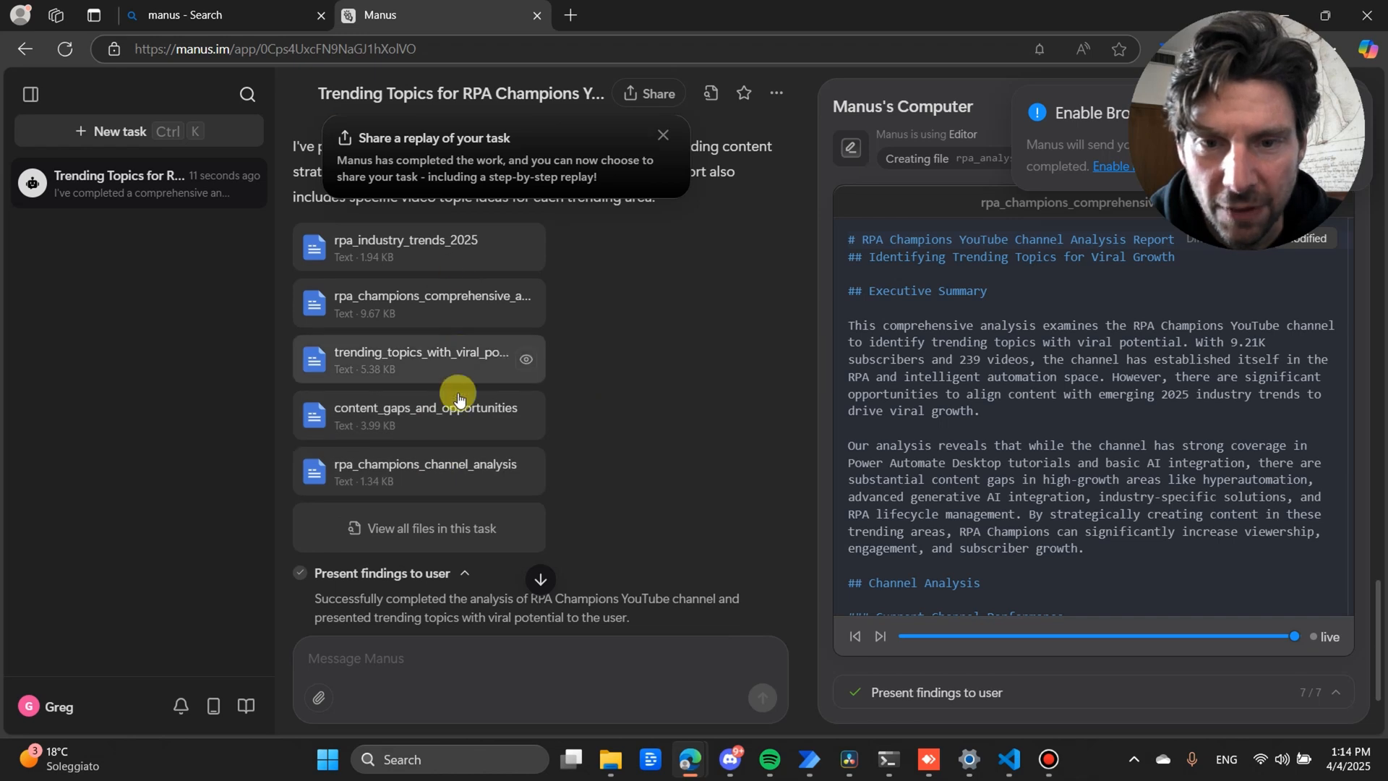
mouse_move(525, 419)
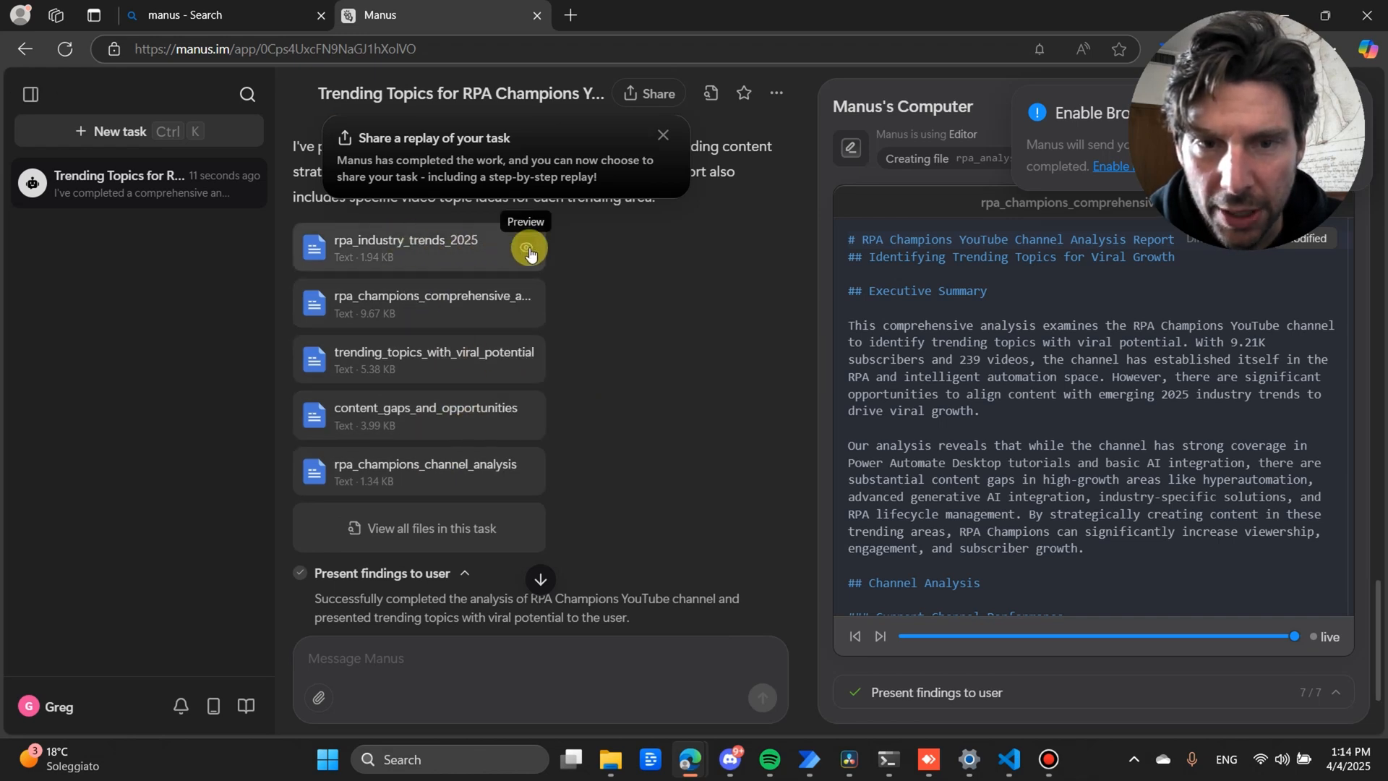
click(528, 247)
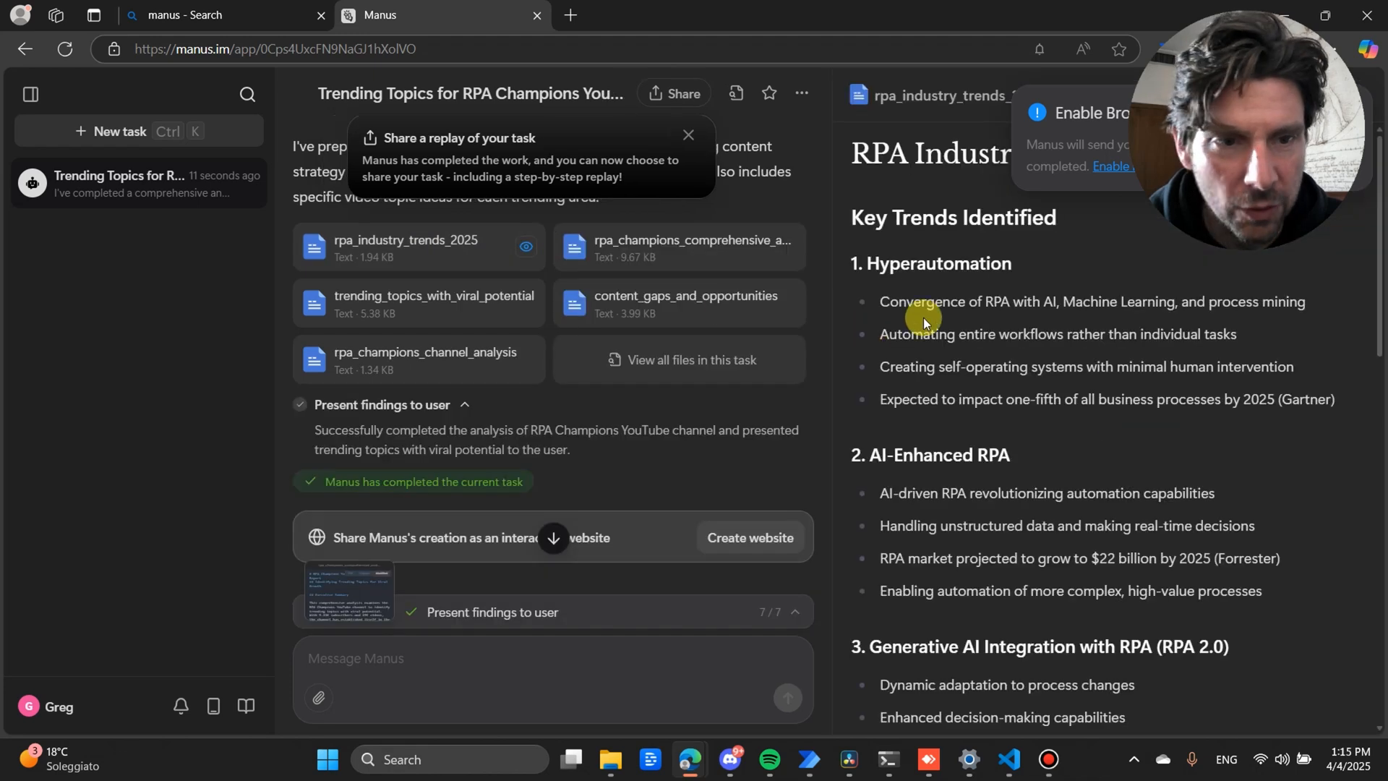
scroll(down, 3)
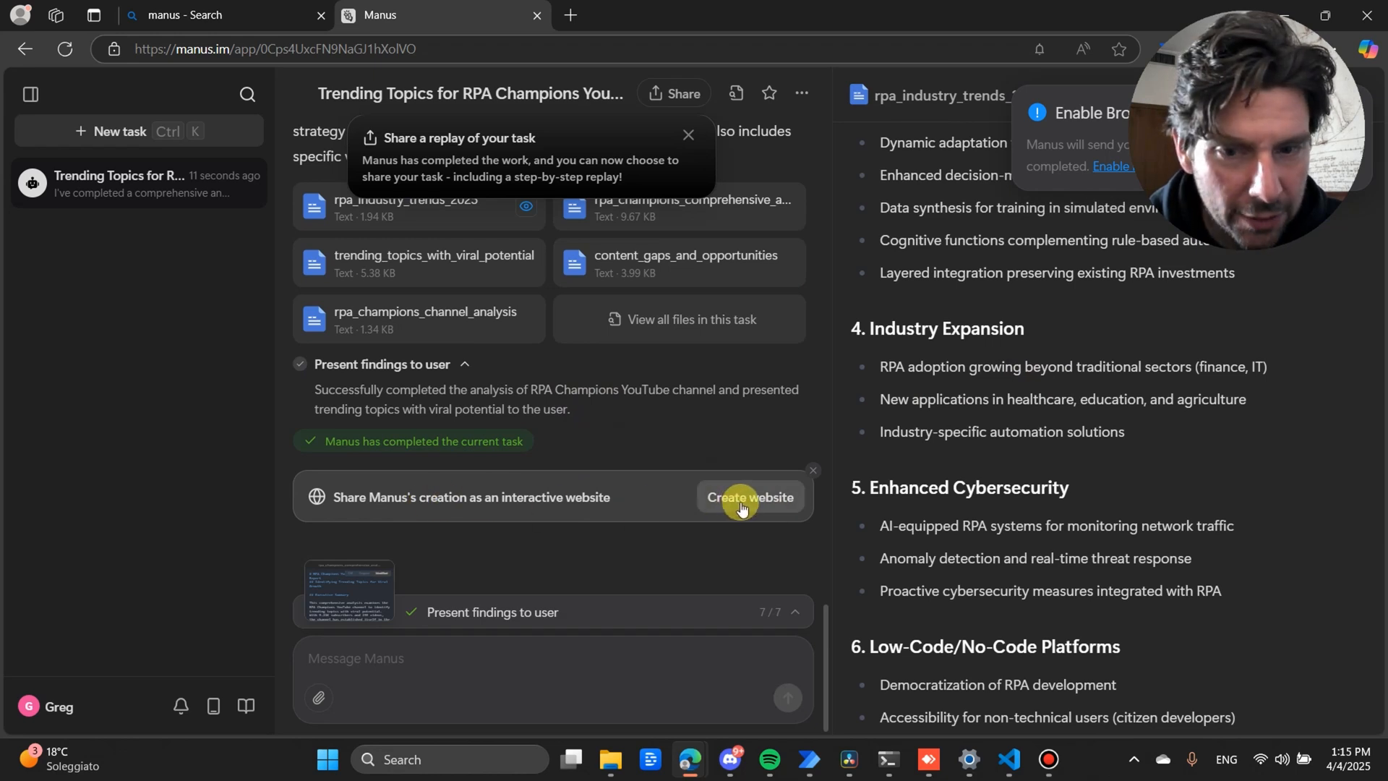
mouse_move(742, 506)
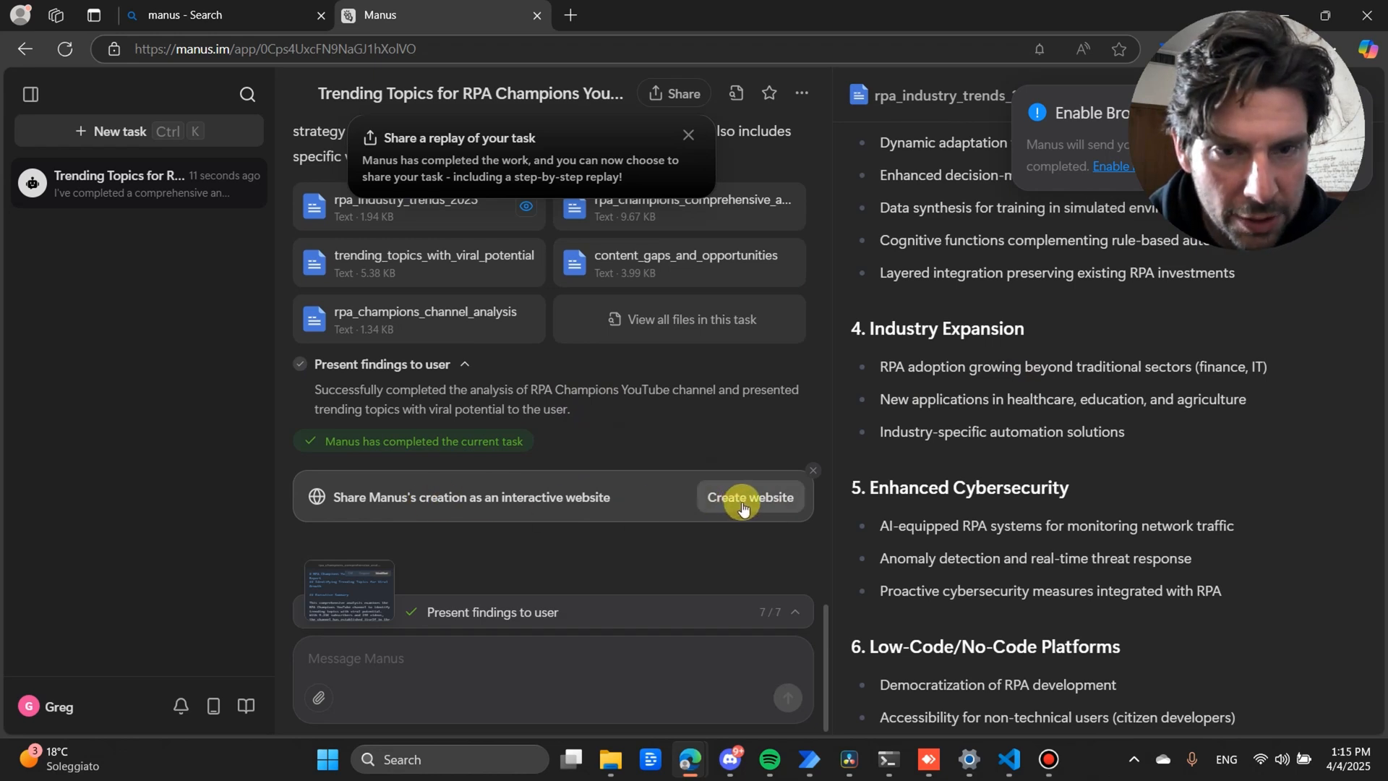
- Launch website creation so Manus builds a Next.js site from the RPA Champions findings
click(749, 496)
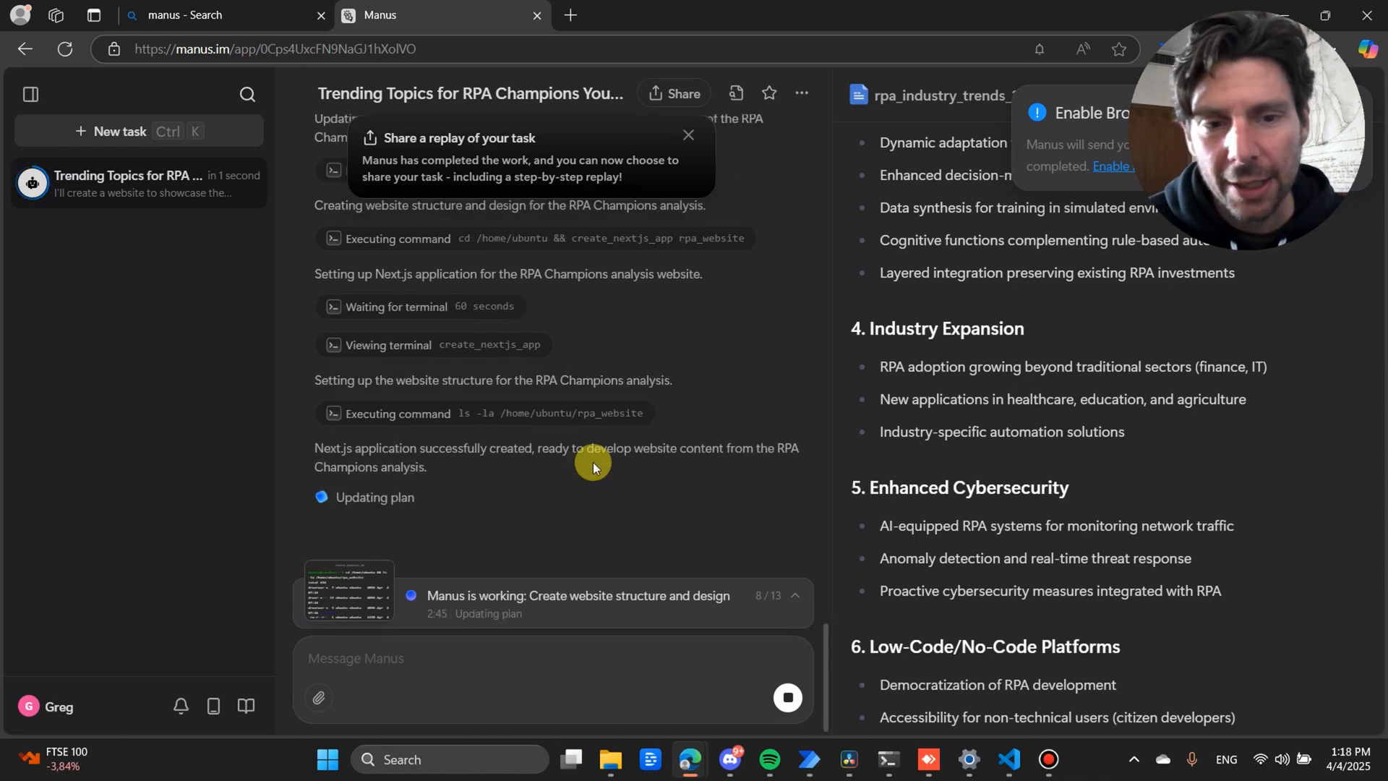
mouse_move(598, 443)
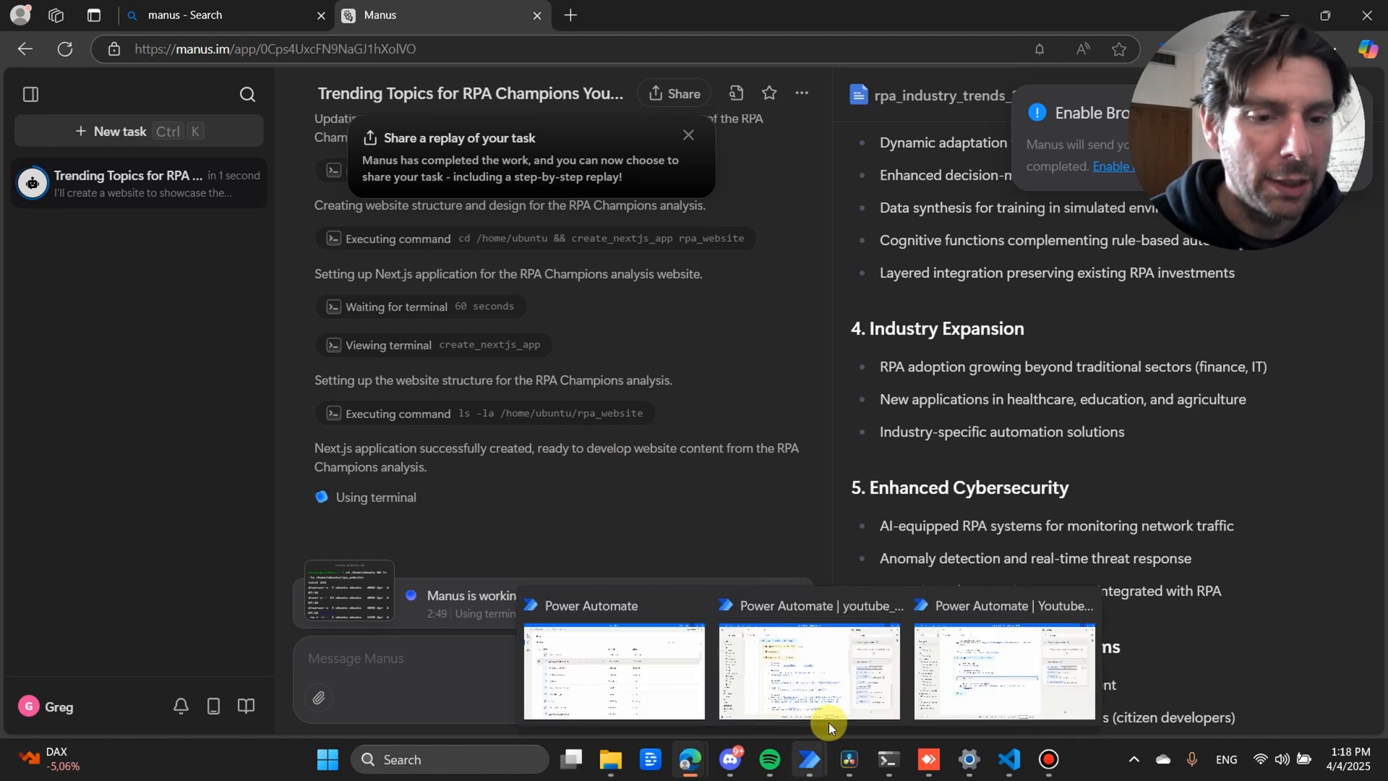
- Switch to the youtube_comment flow in Power Automate Desktop and scroll through its actions
click(807, 668)
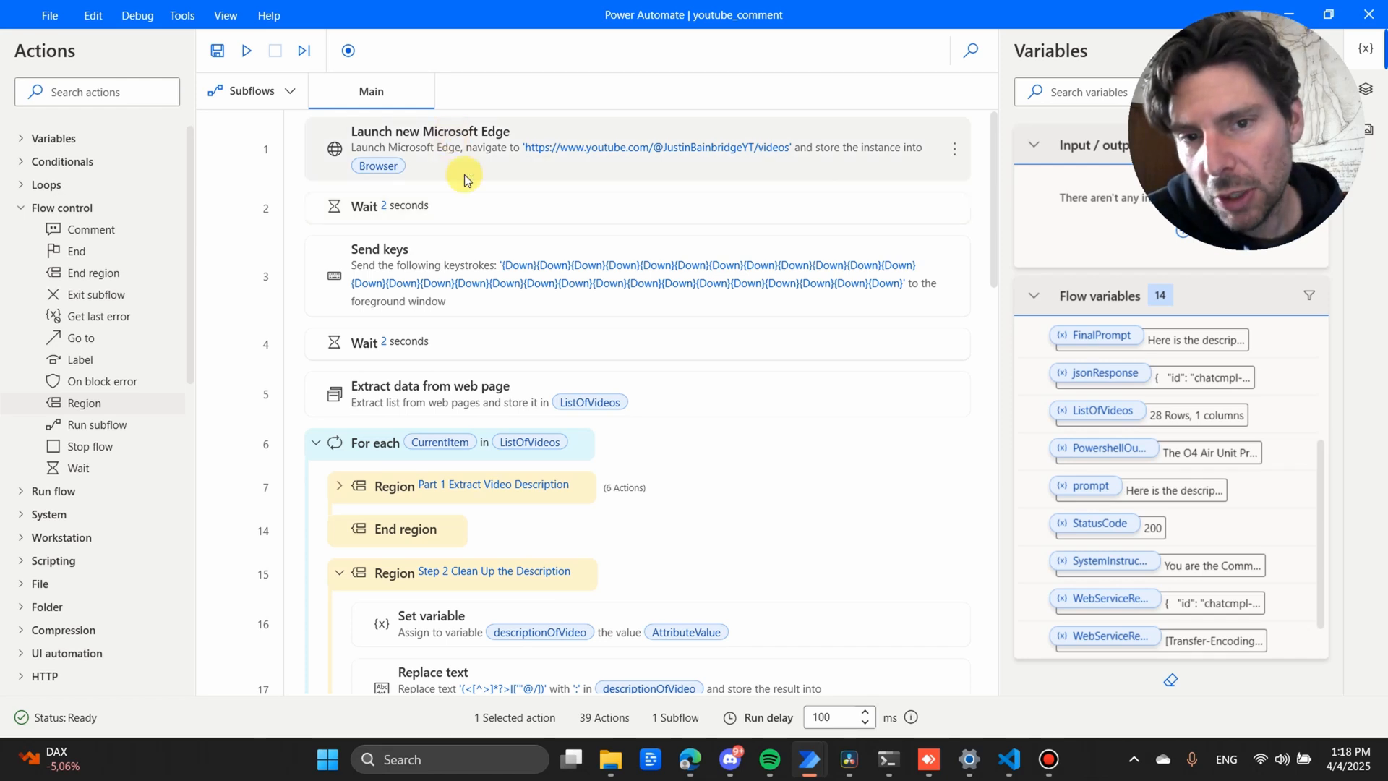
mouse_move(533, 167)
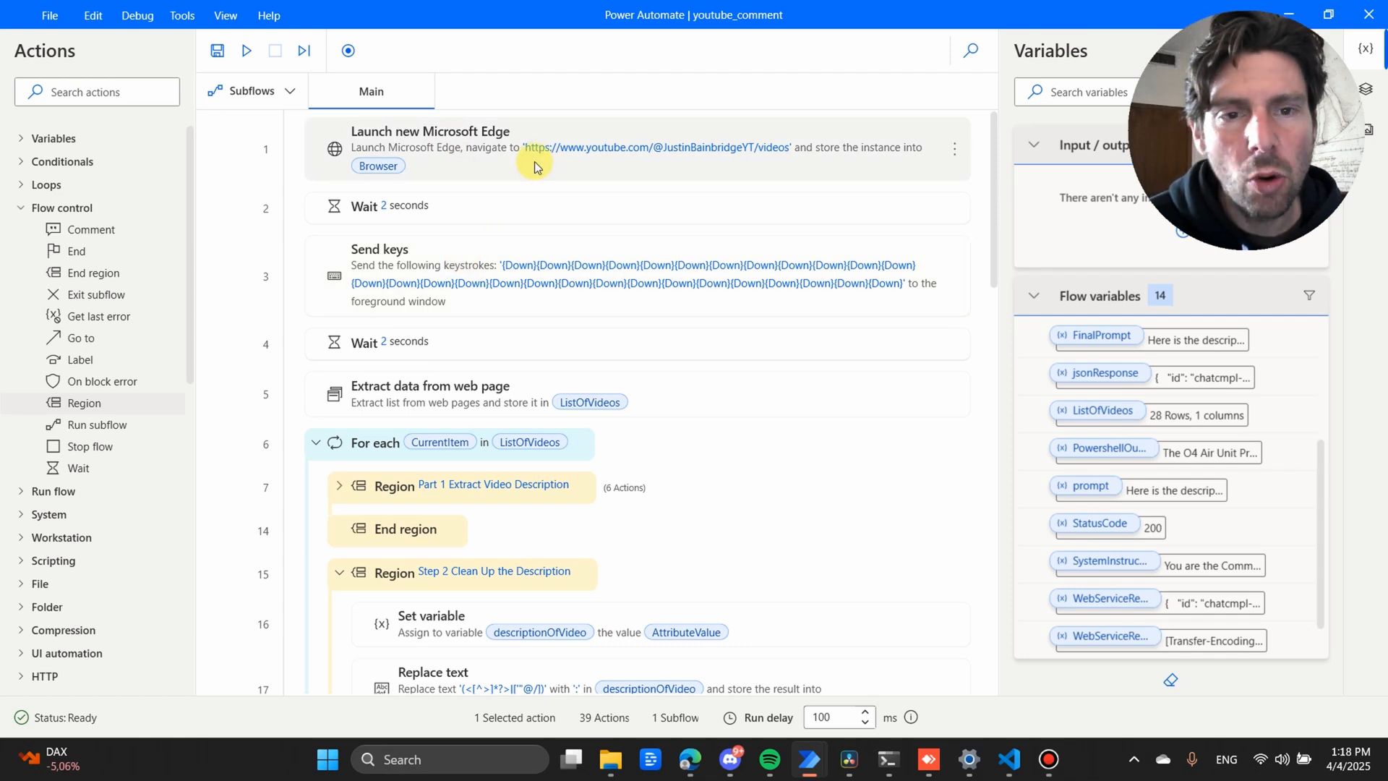
mouse_move(516, 359)
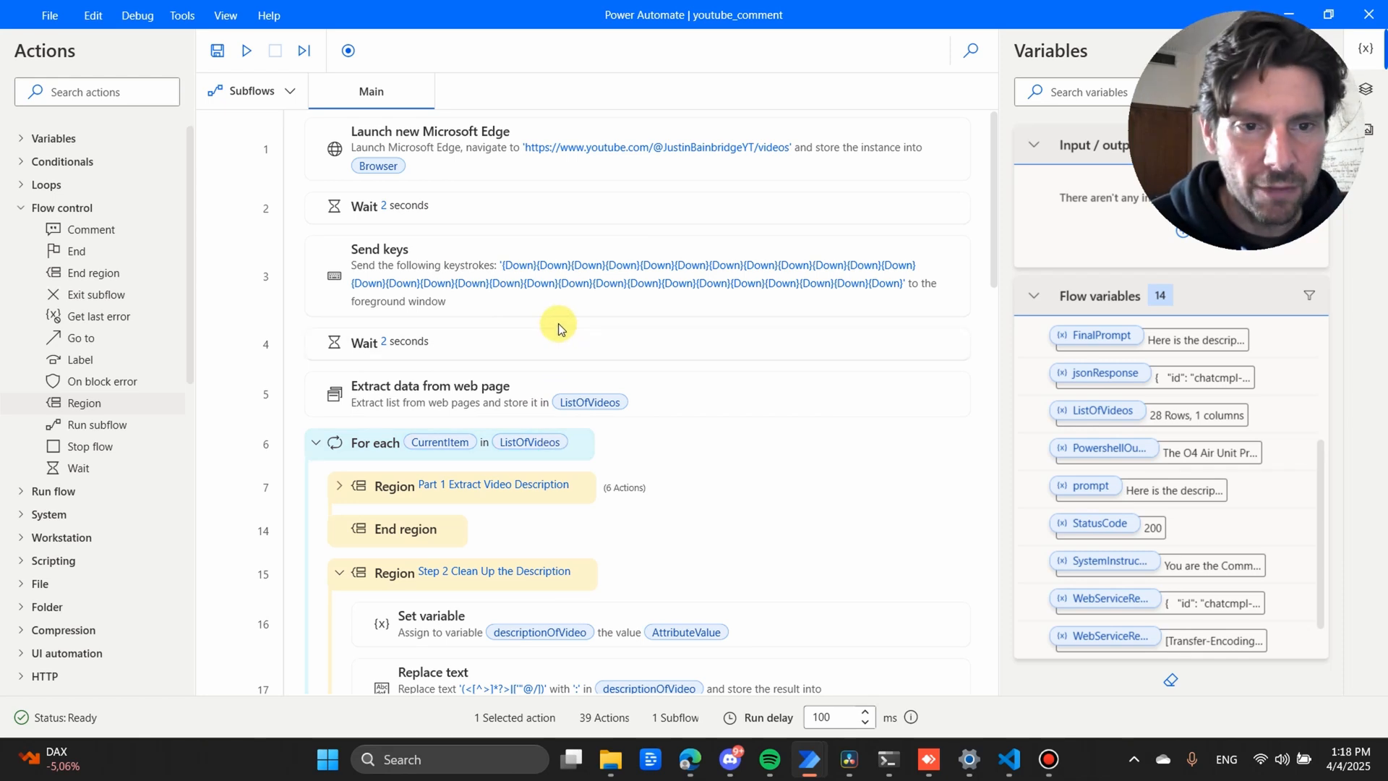
scroll(down, 3)
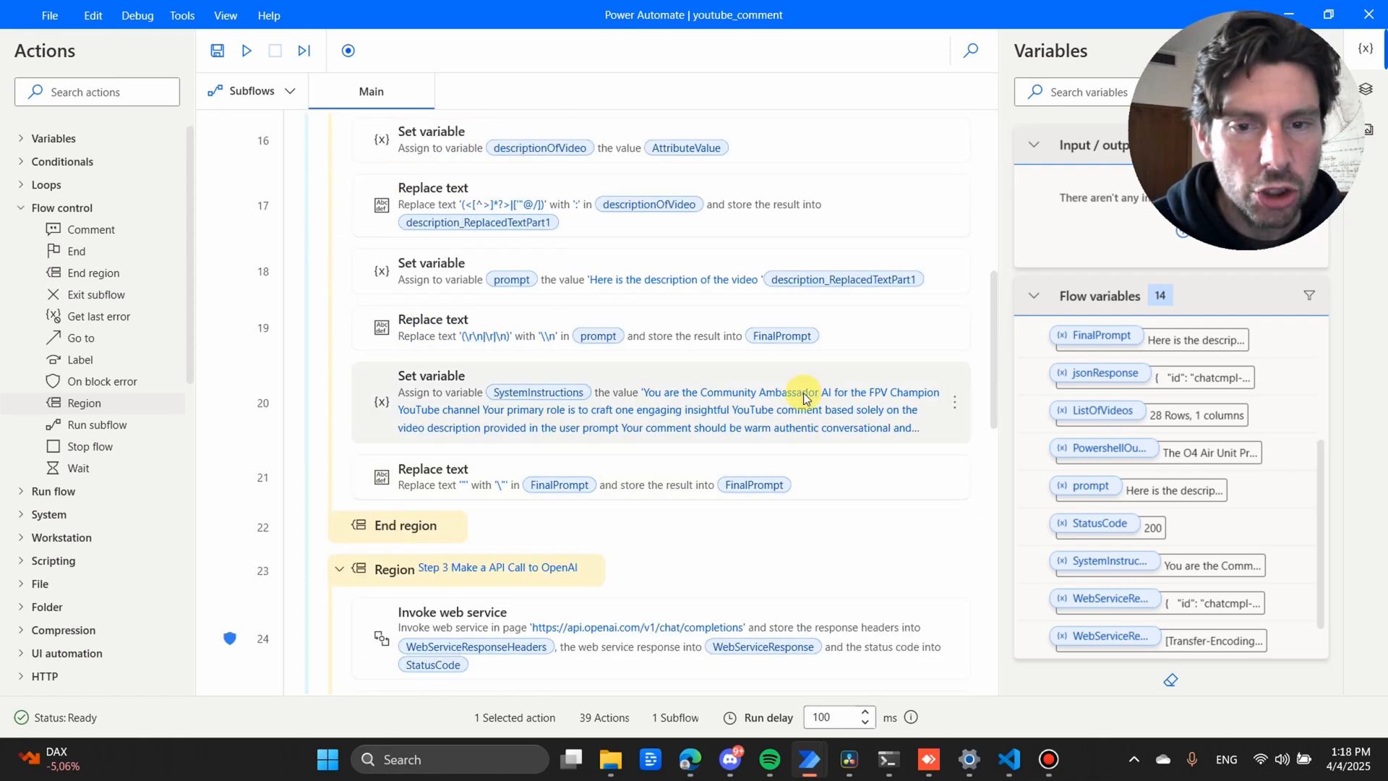
scroll(down, 3)
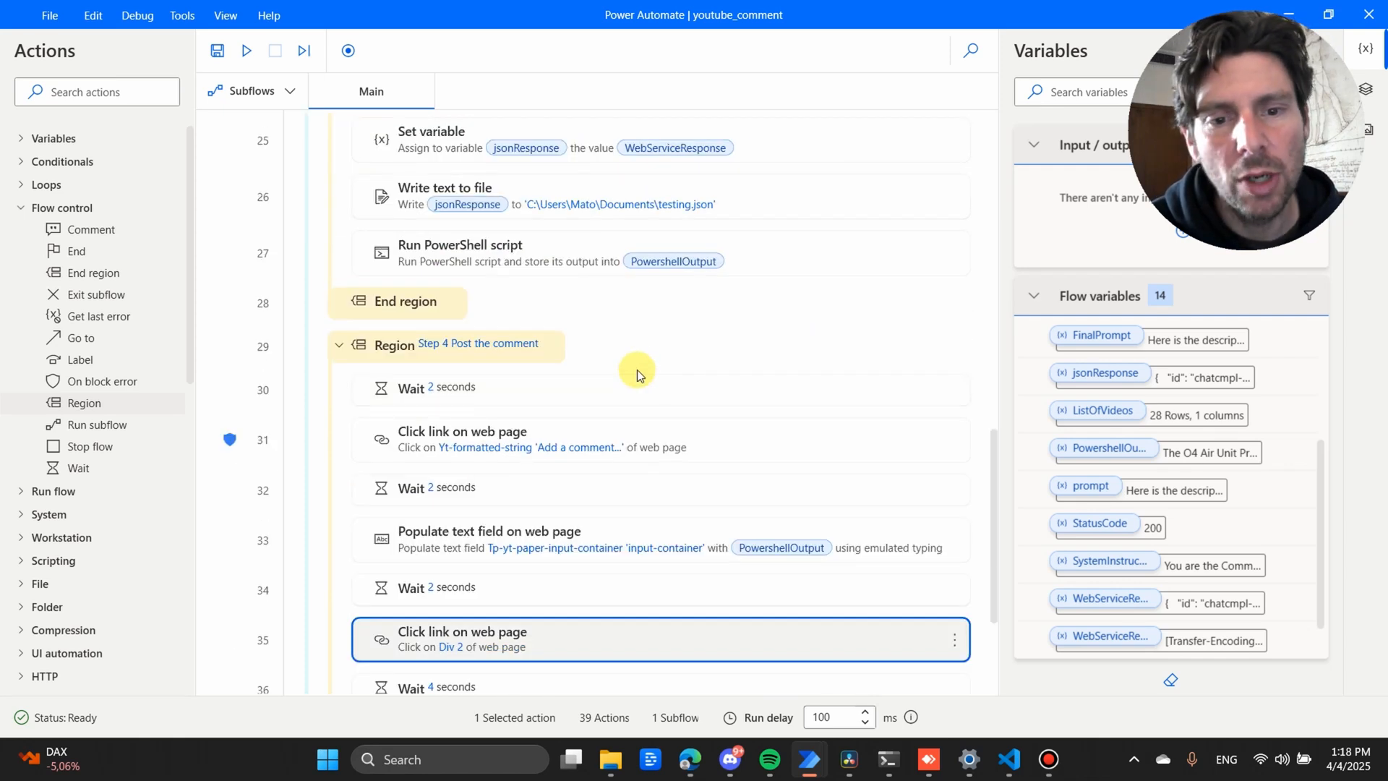
mouse_move(834, 357)
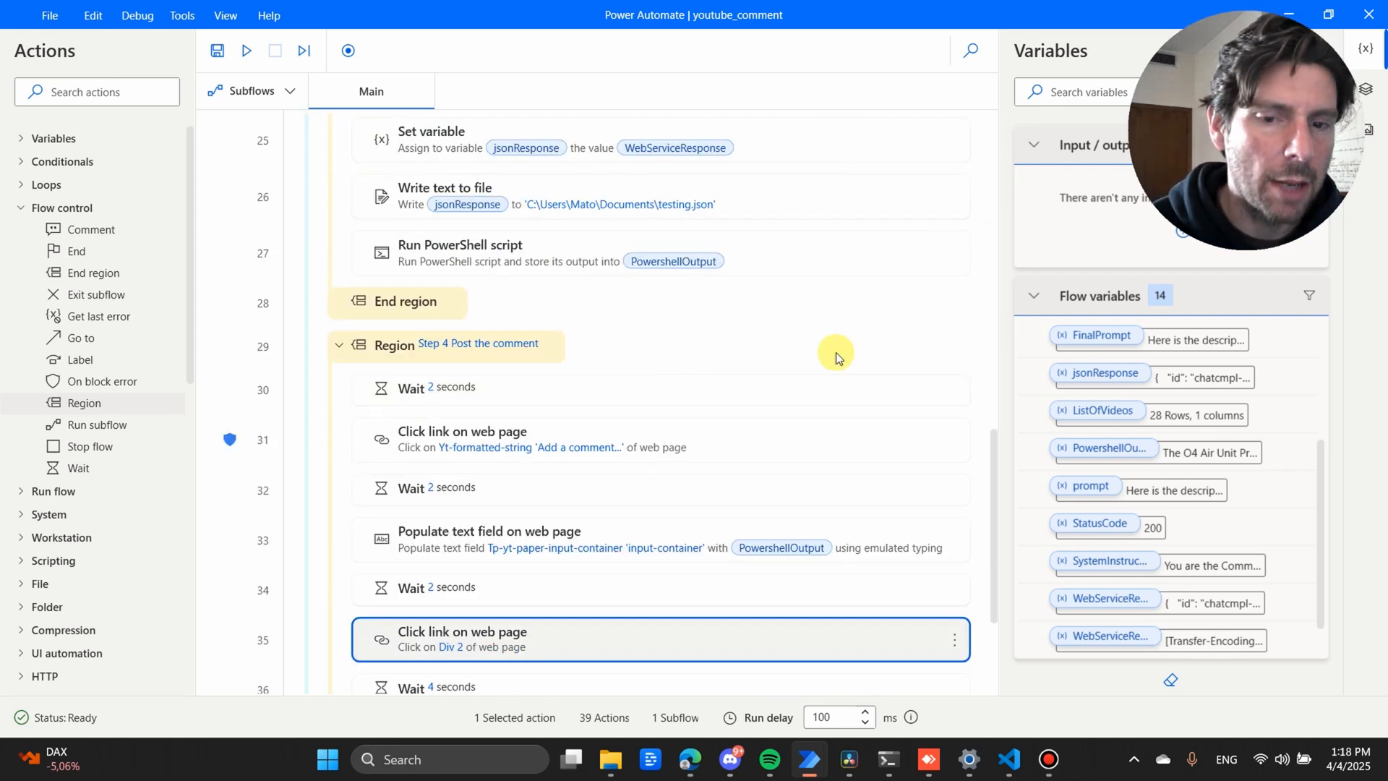
click(690, 758)
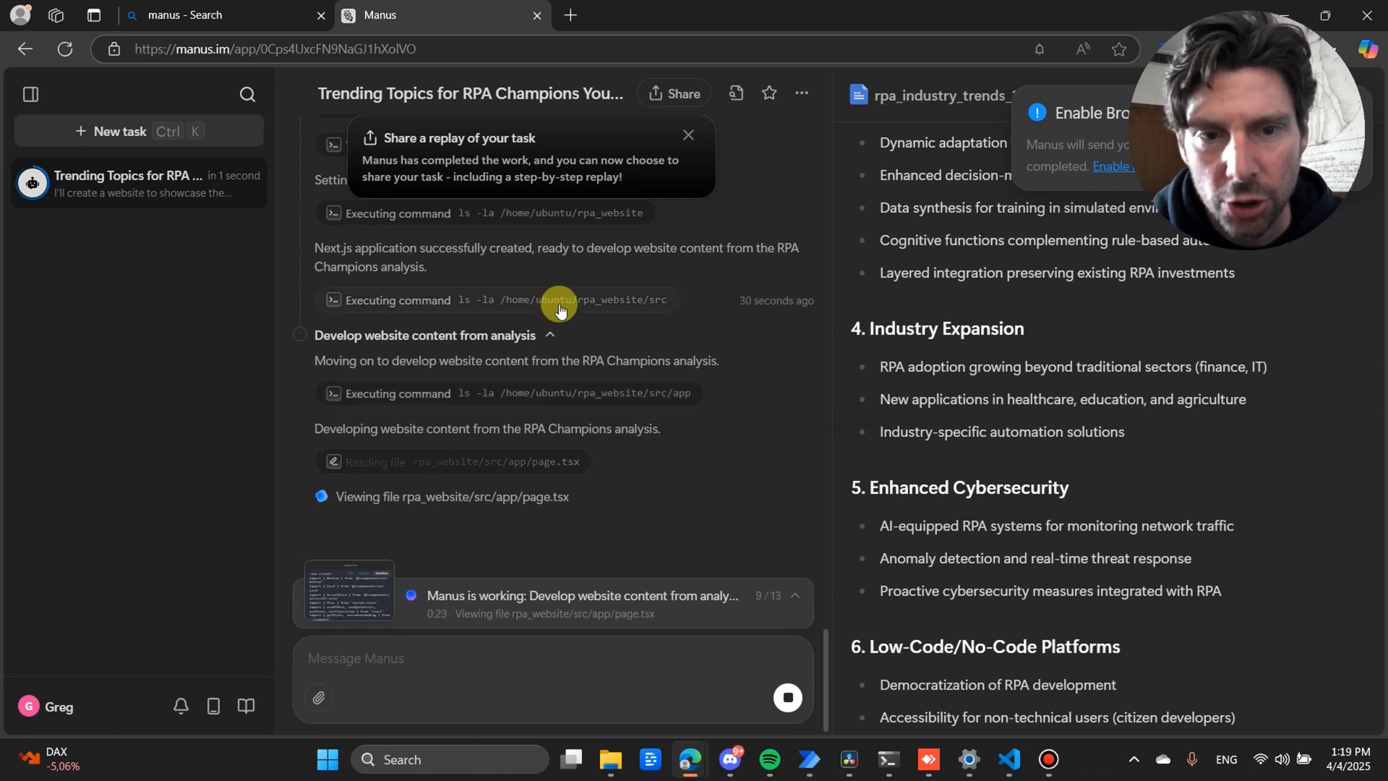
mouse_move(660, 306)
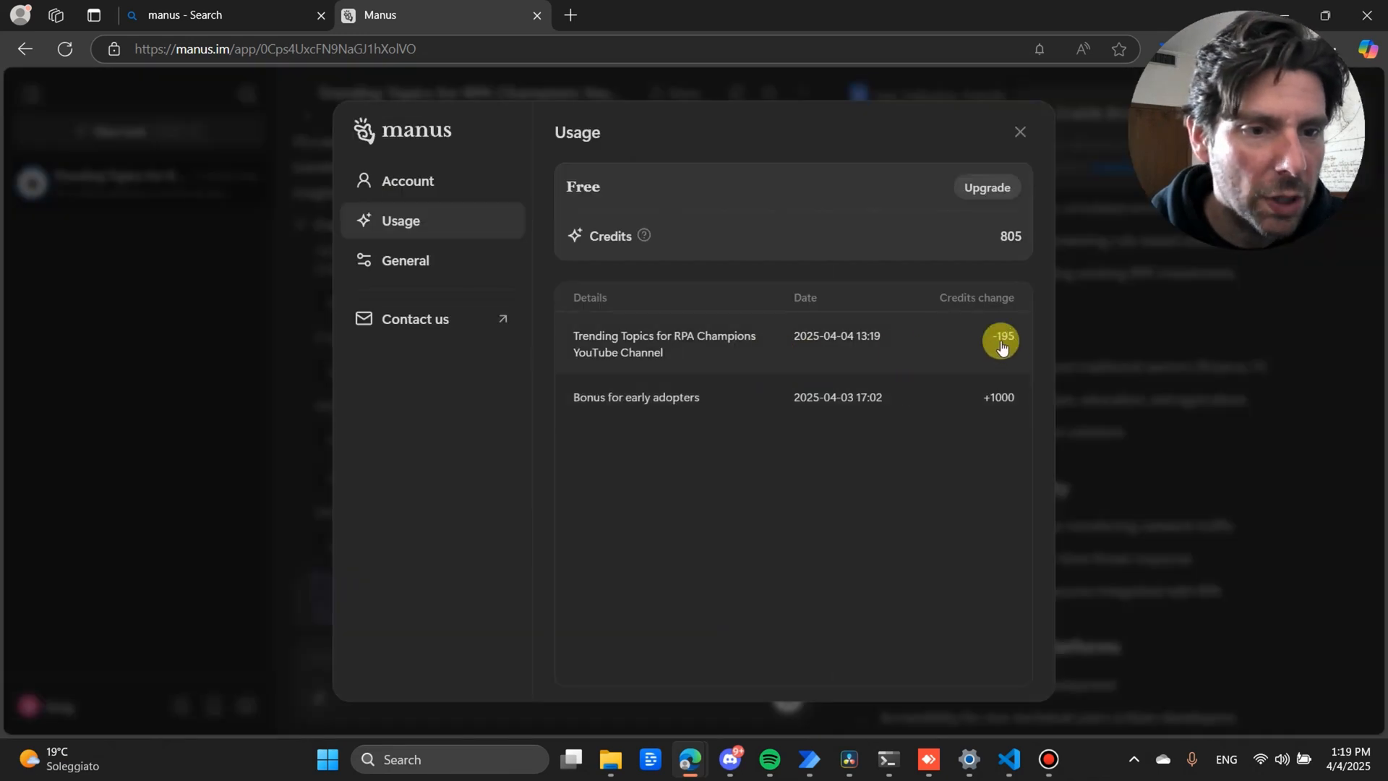
mouse_move(998, 406)
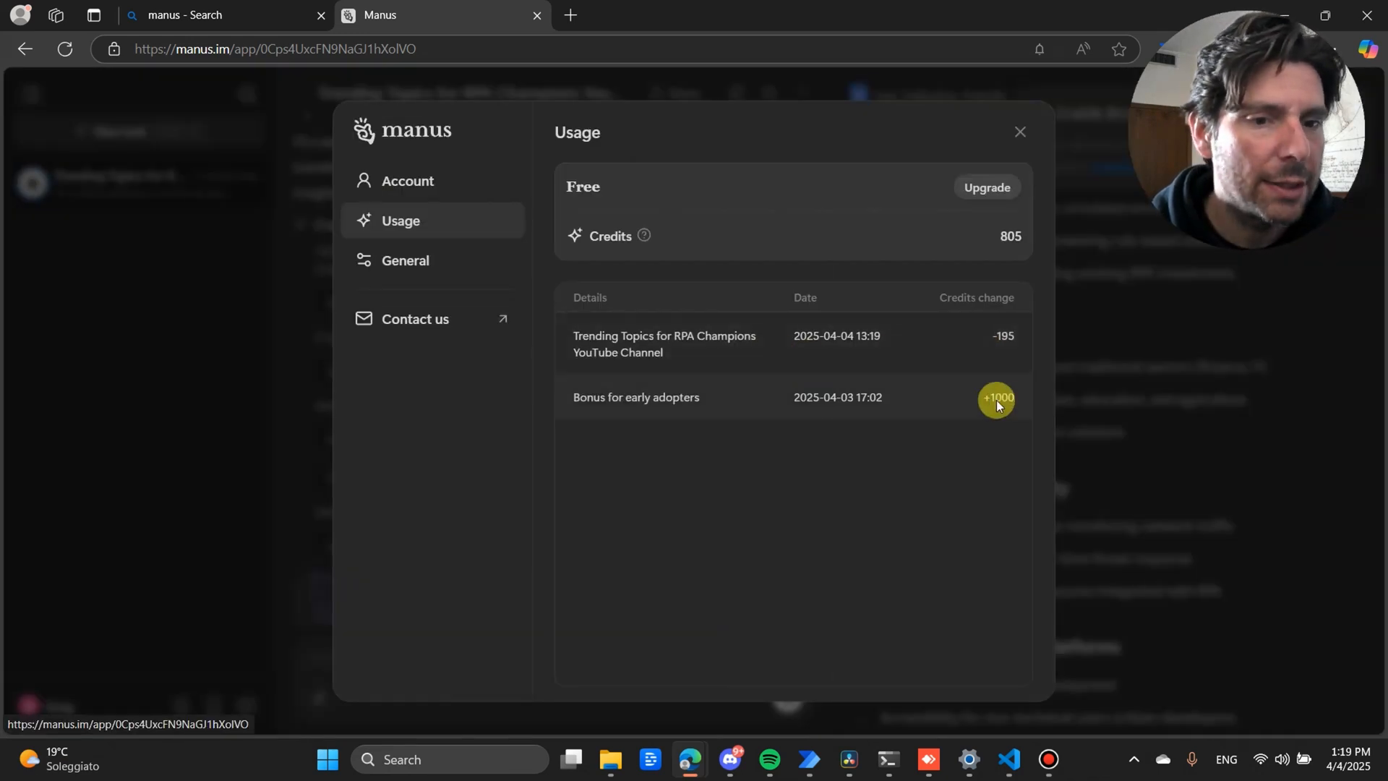
- Review the $39 Starter and $199 Pro plans, then close the plans and Usage windows
click(986, 186)
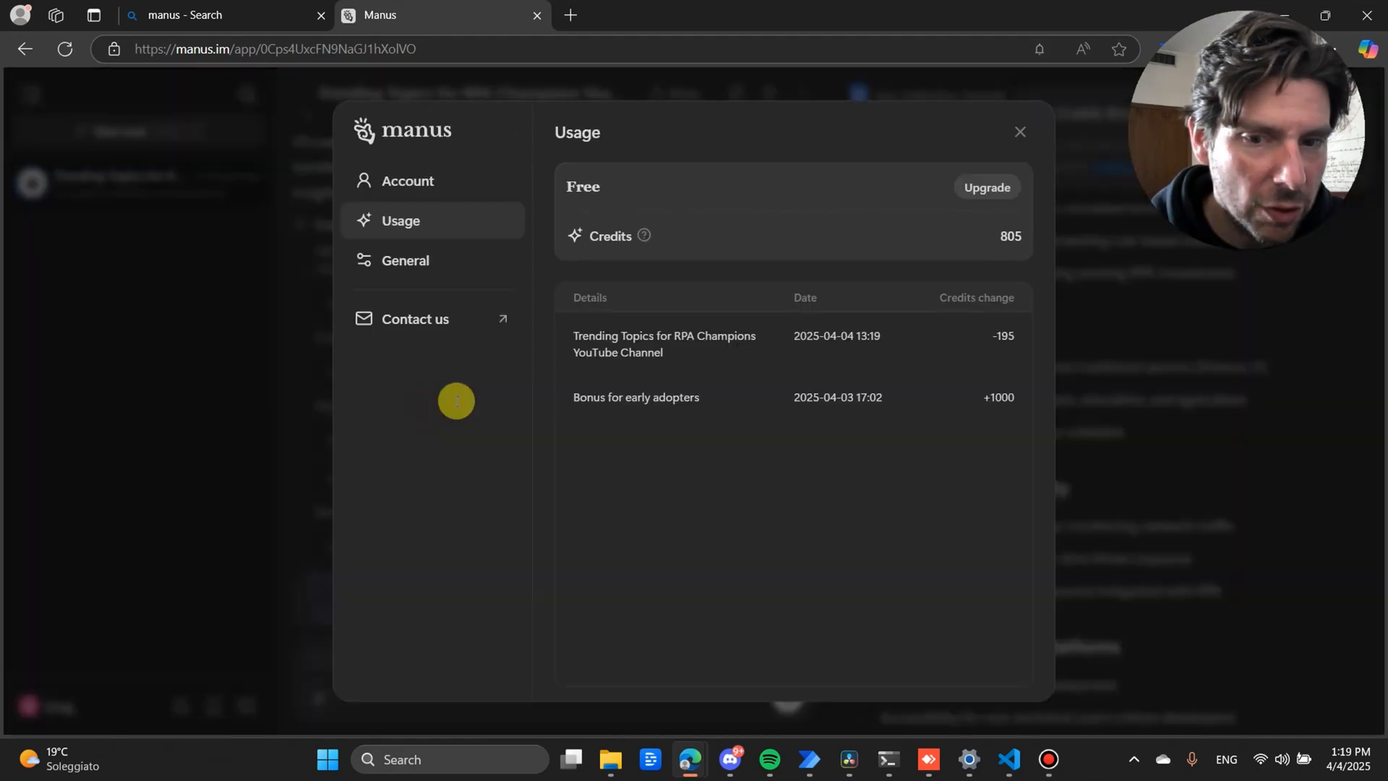
click(987, 188)
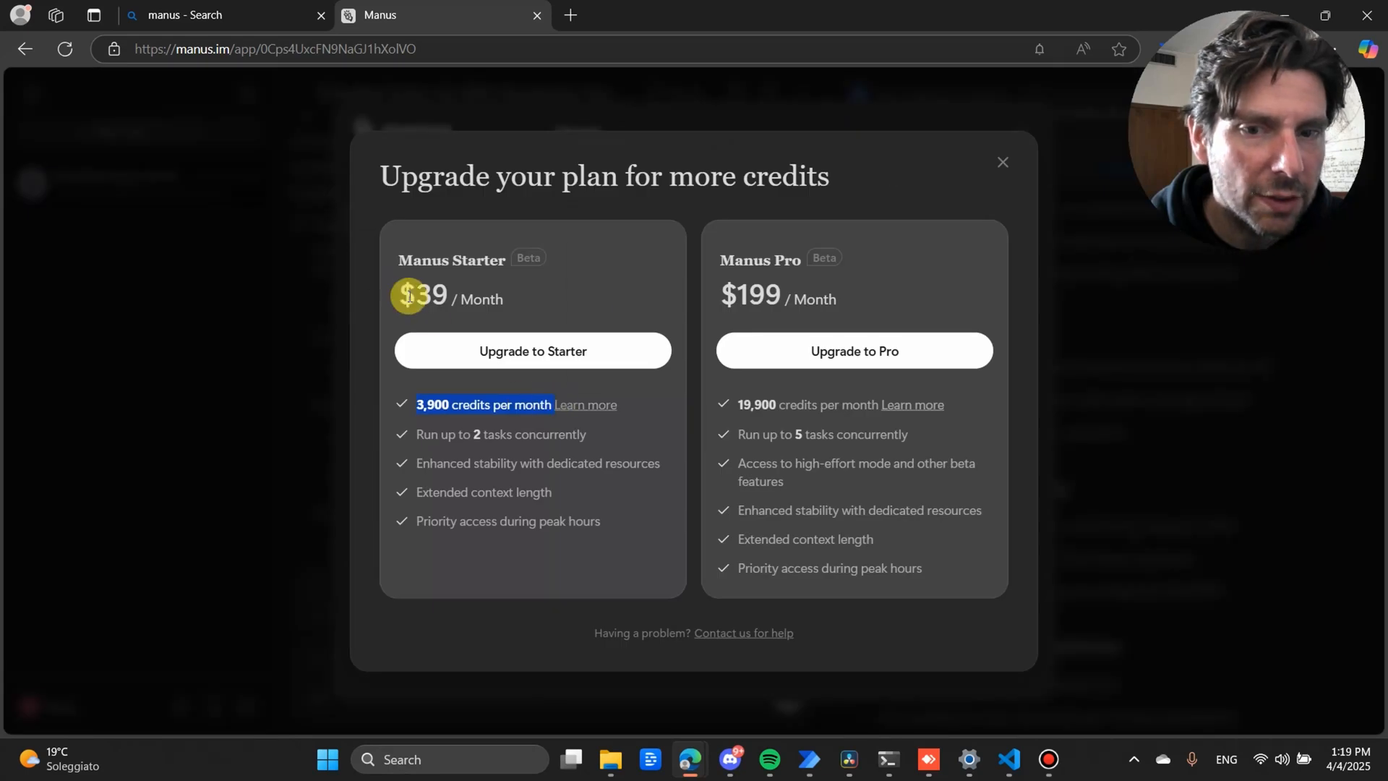
mouse_move(496, 315)
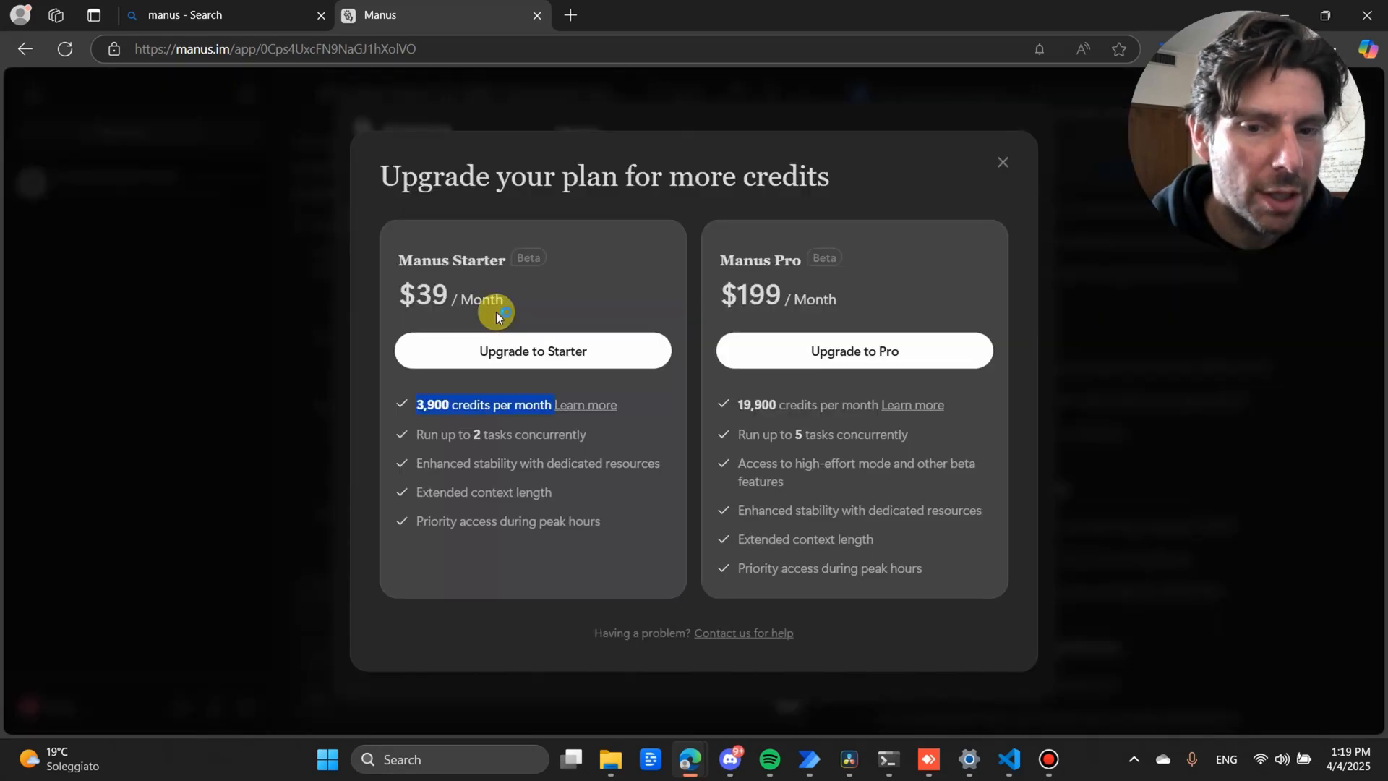
click(1003, 162)
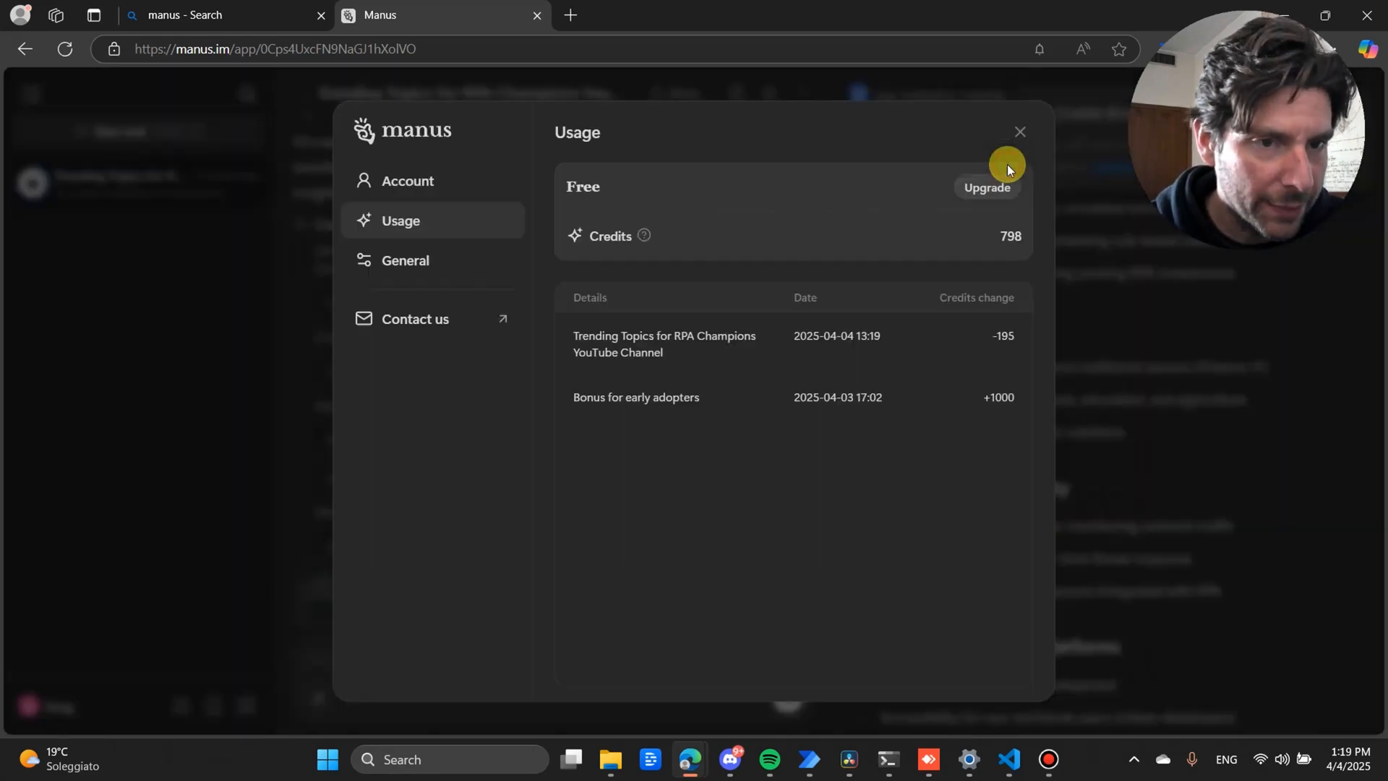
click(1017, 132)
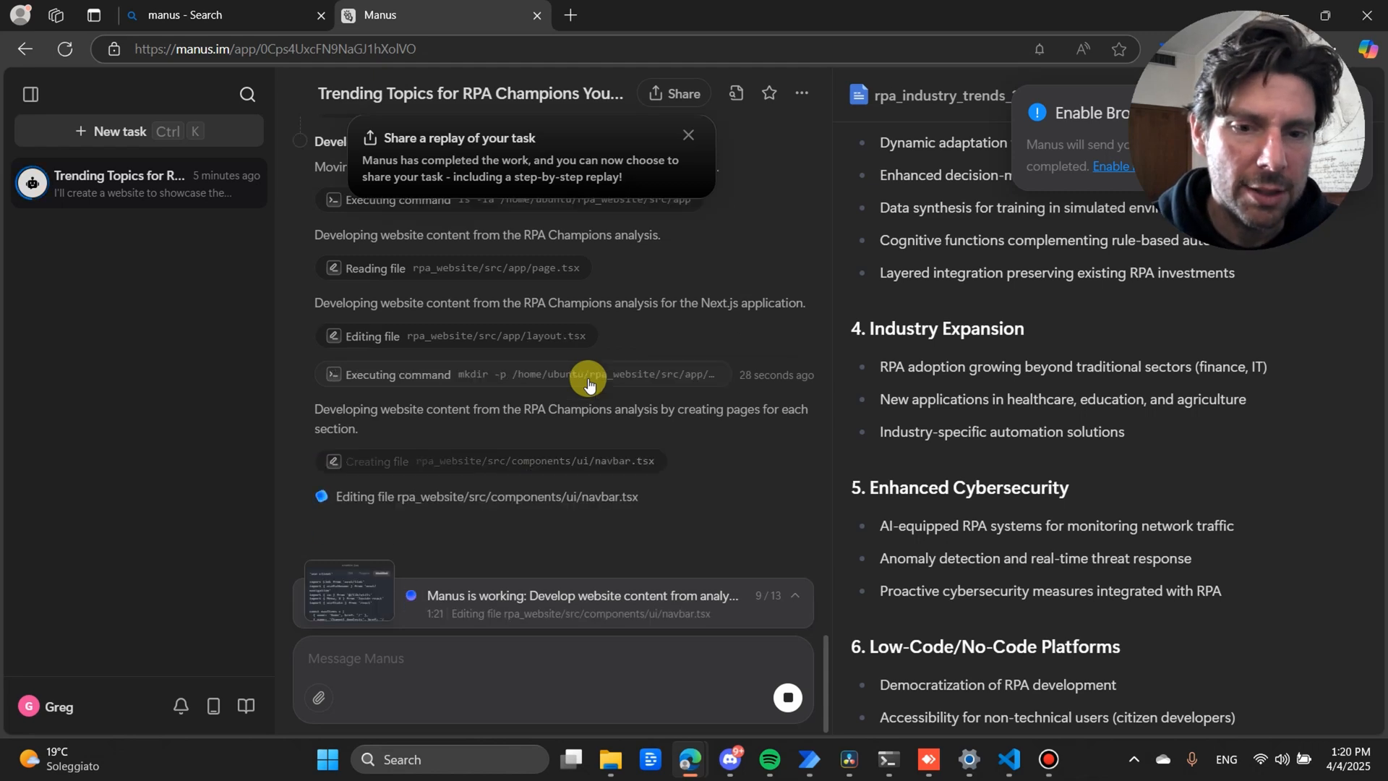
mouse_move(588, 374)
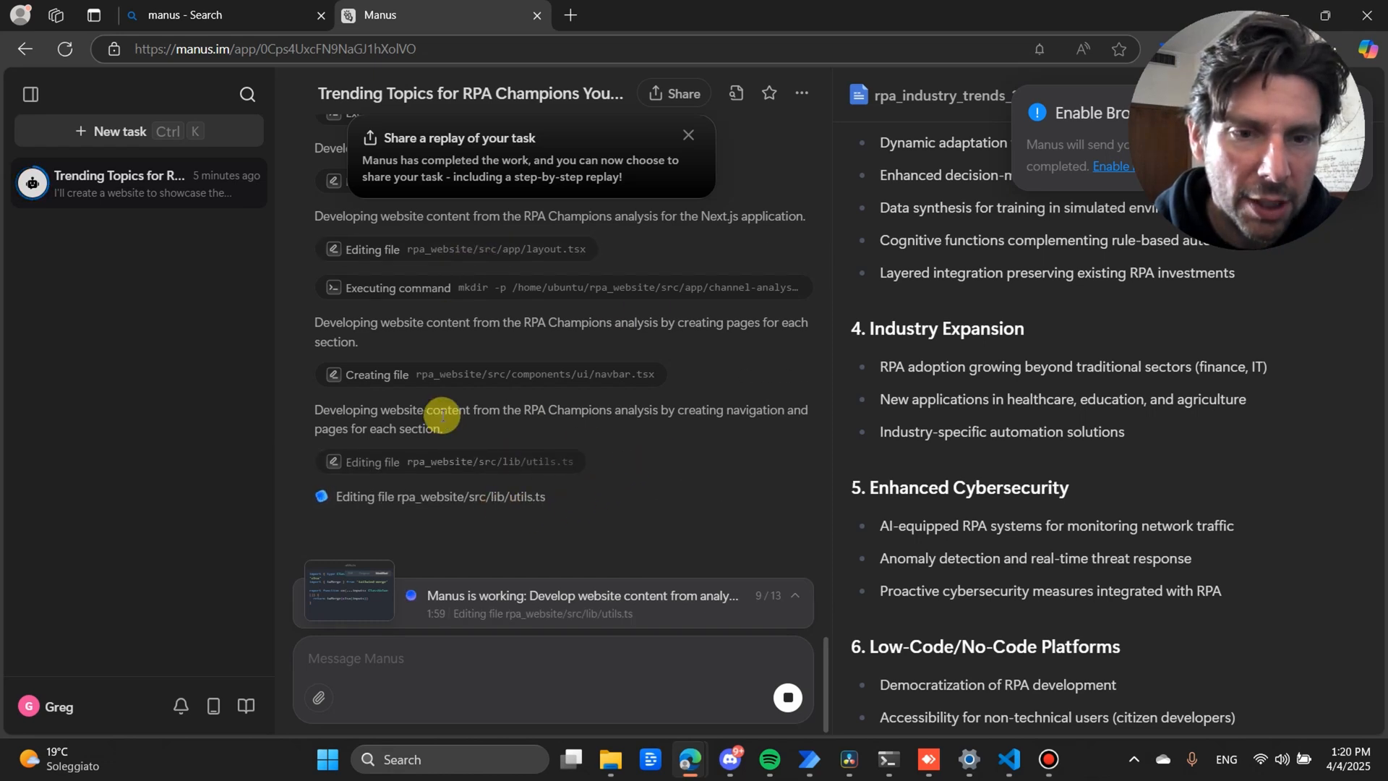
mouse_move(665, 405)
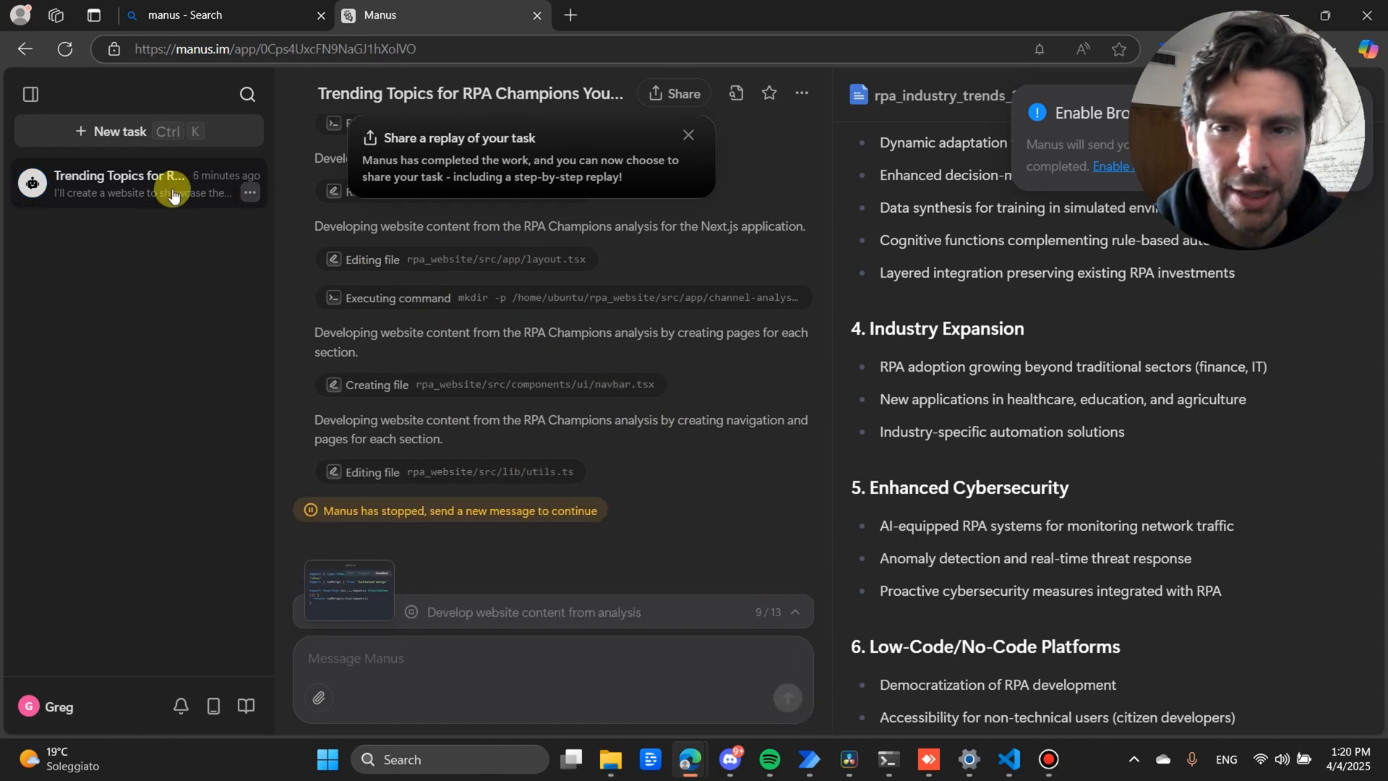
mouse_move(119, 193)
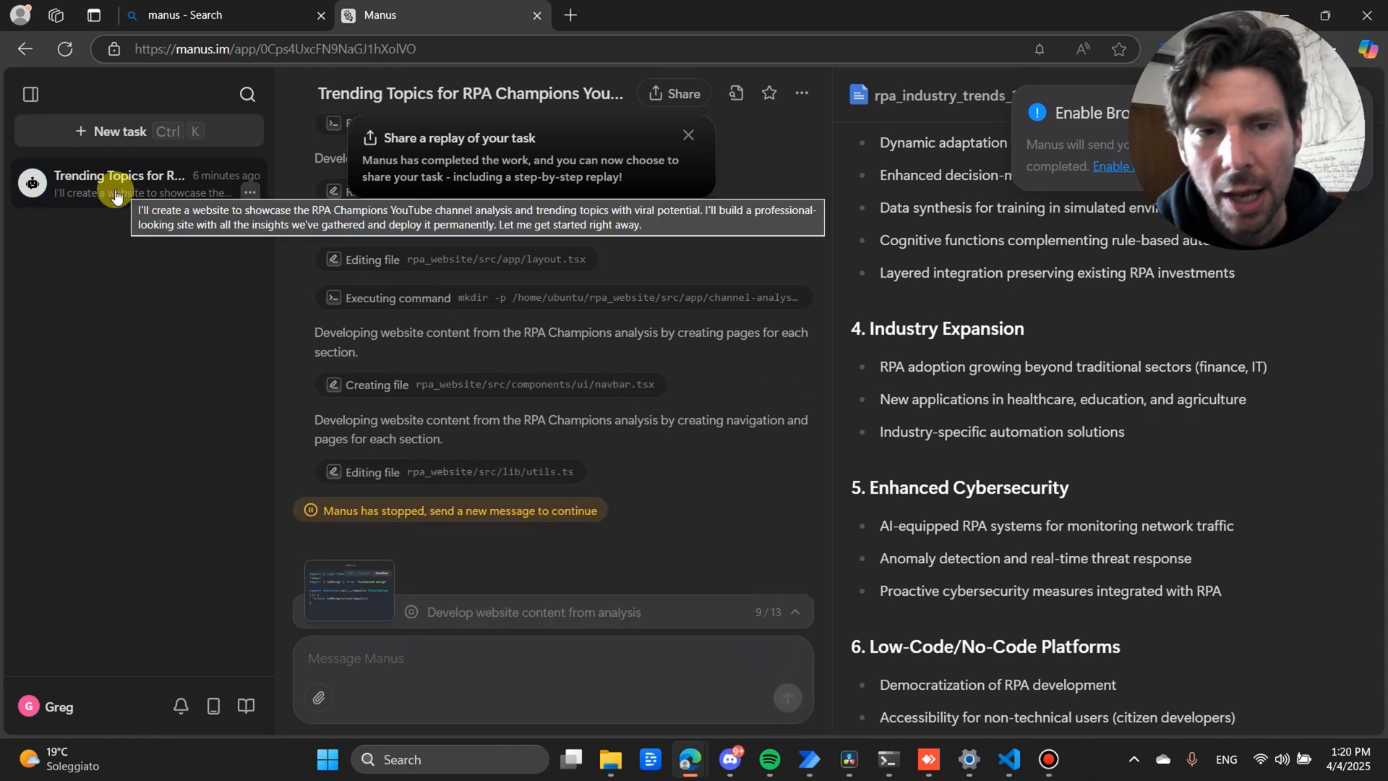